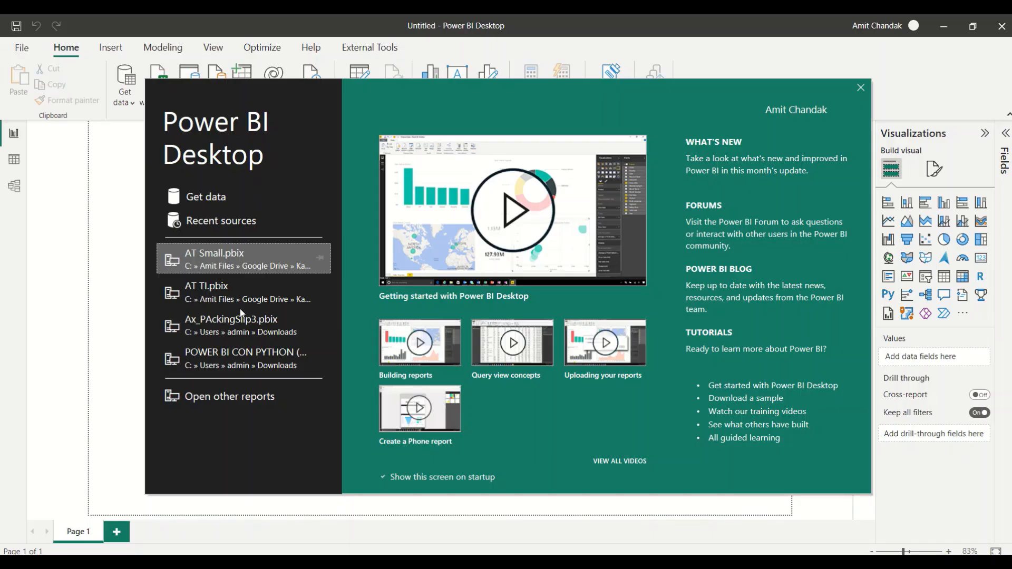
mouse_move(271, 167)
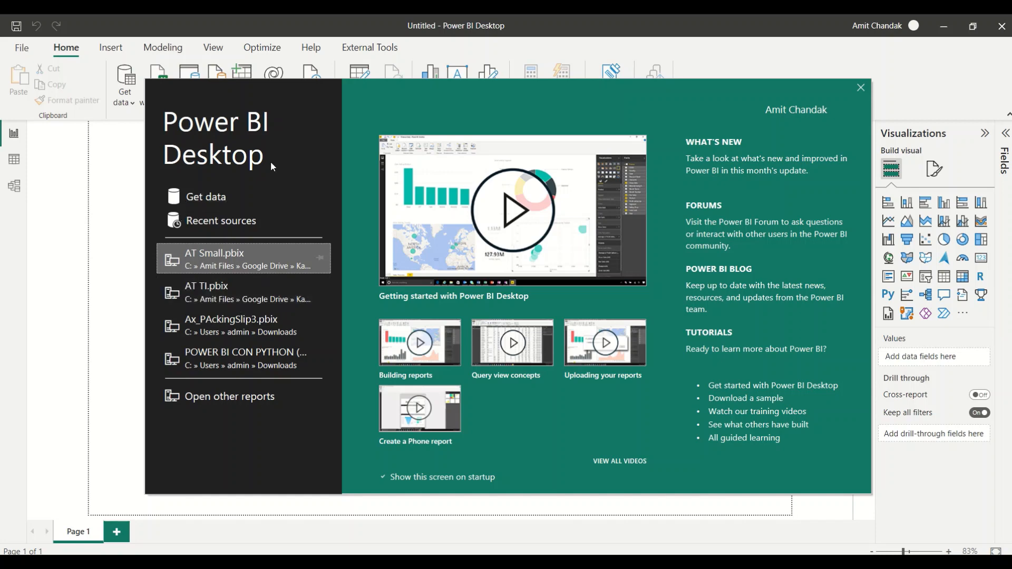
mouse_move(423, 119)
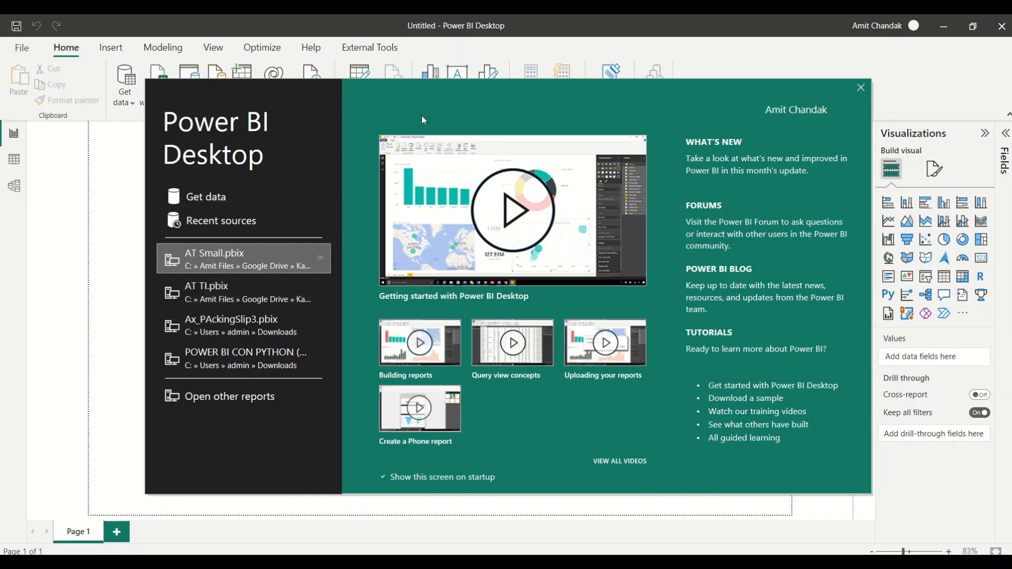
mouse_move(541, 461)
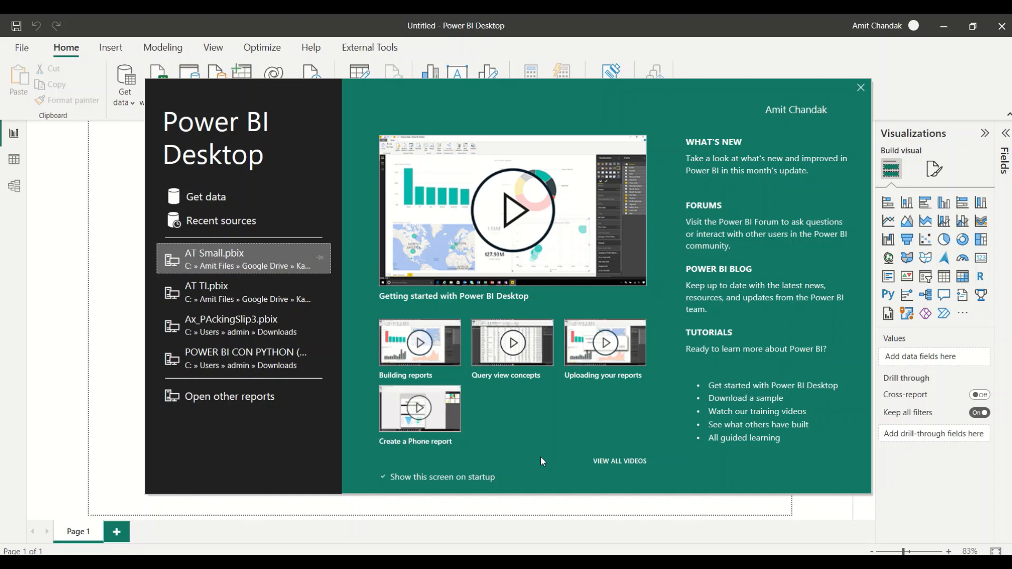
mouse_move(539, 459)
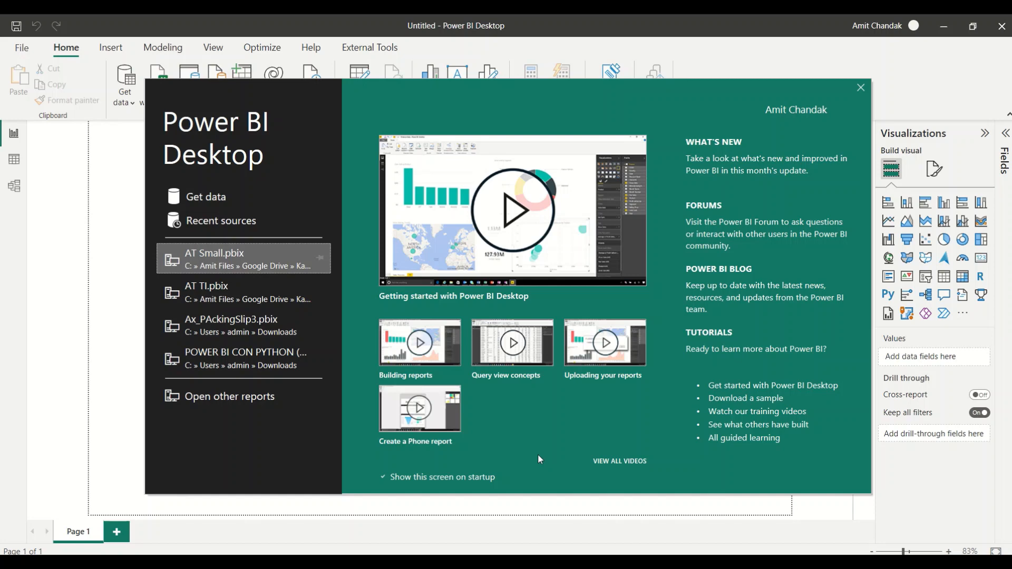
mouse_move(418, 102)
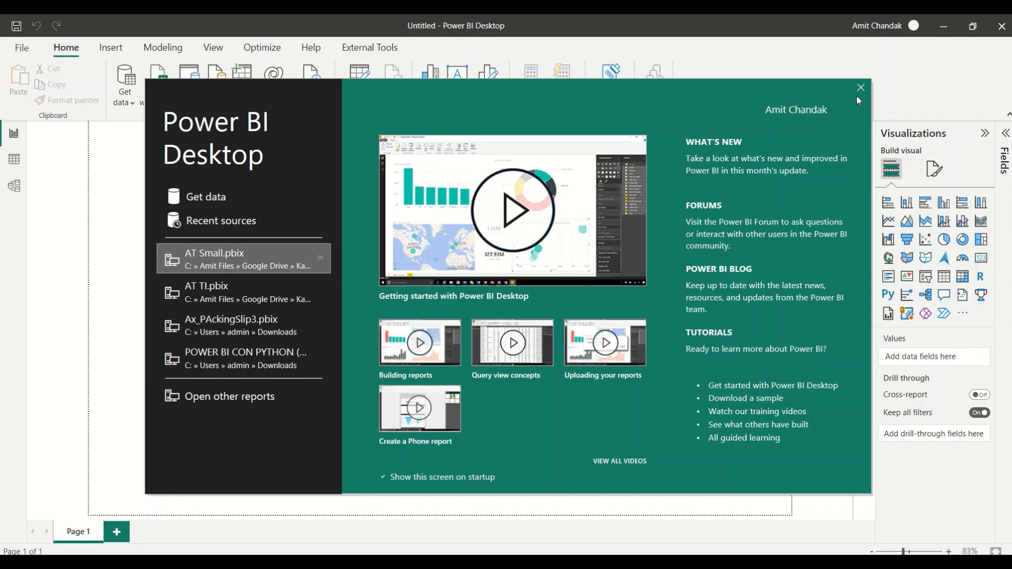
mouse_move(219, 266)
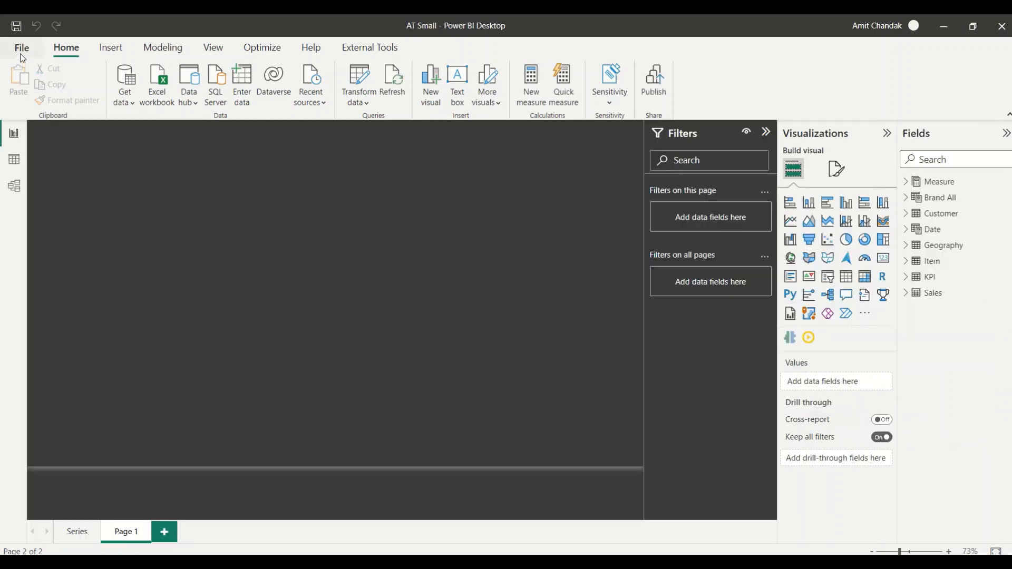
Confirm in Options > Preview features that Field parameters is ticked and close with OK
left_click(22, 47)
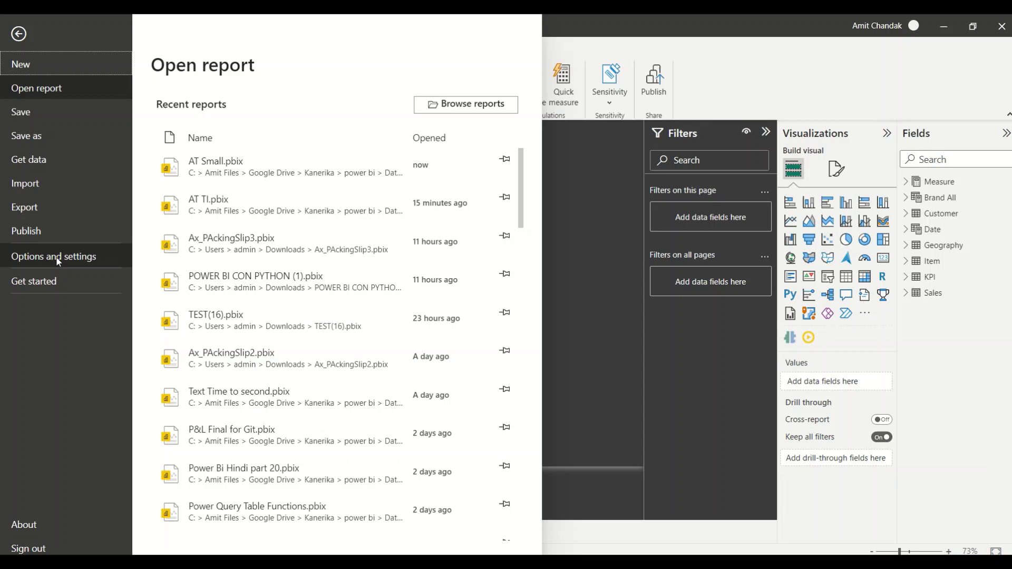
left_click(53, 256)
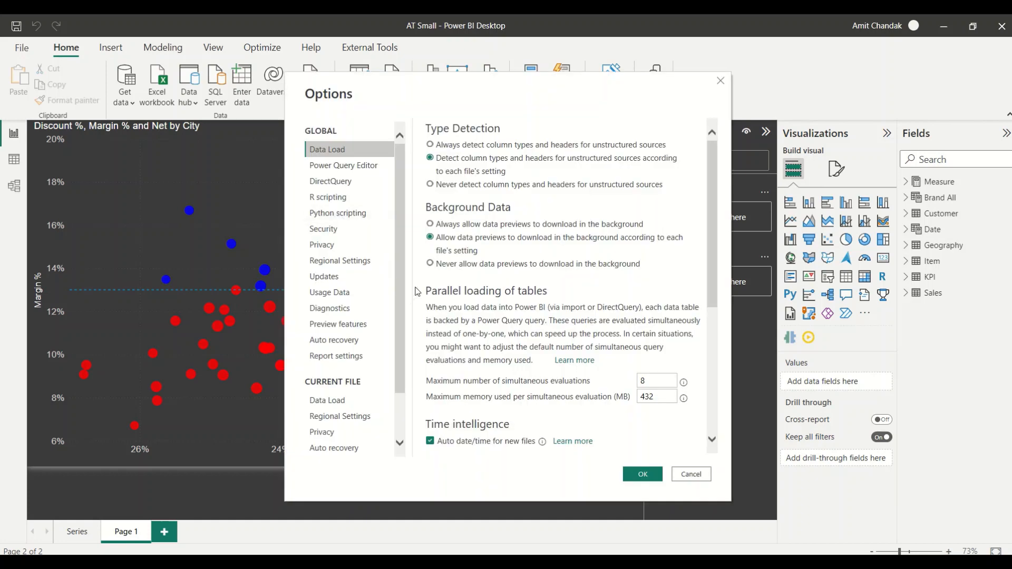
left_click(337, 323)
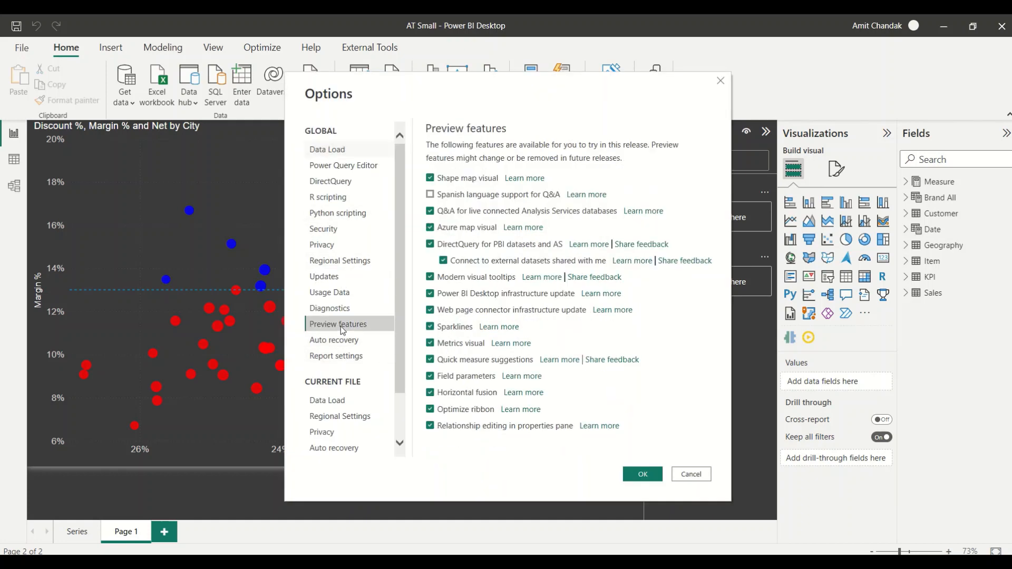
mouse_move(504, 380)
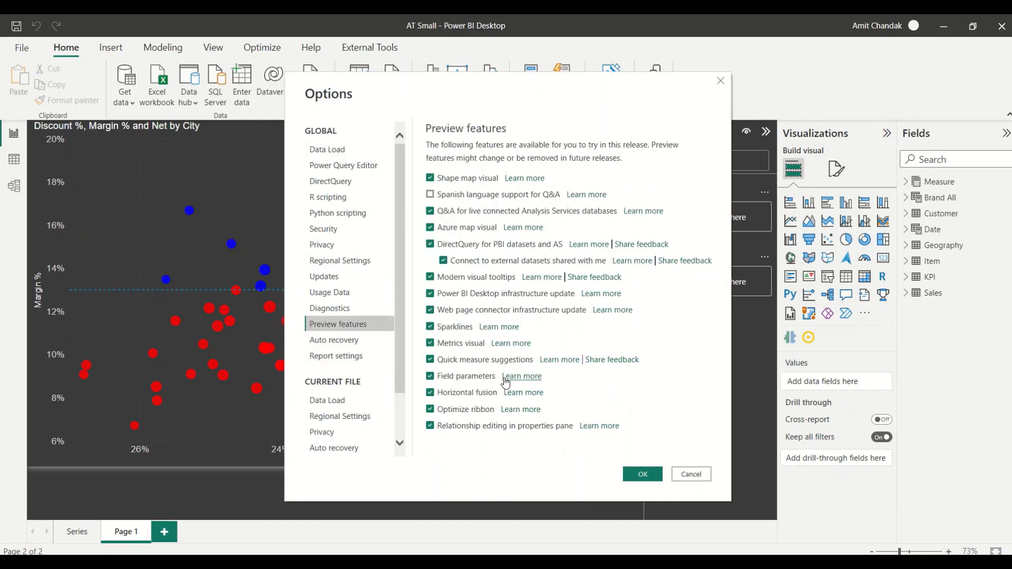
mouse_move(476, 381)
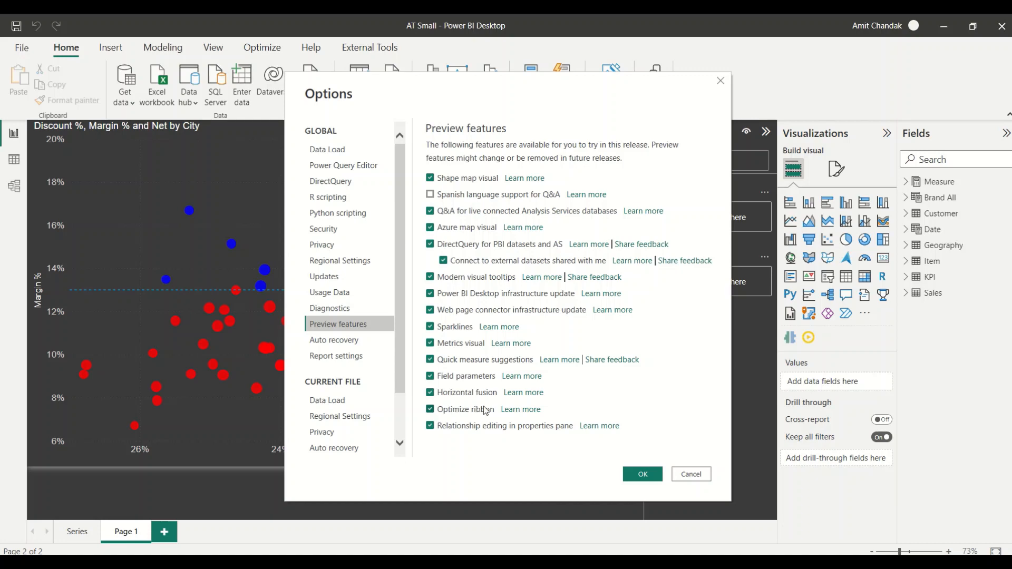
mouse_move(492, 412)
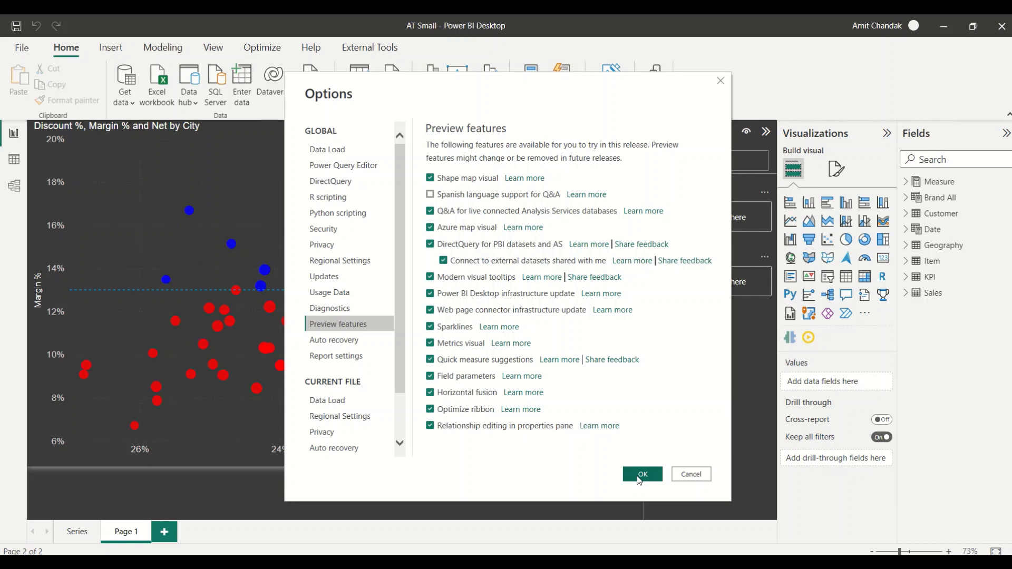
left_click(641, 473)
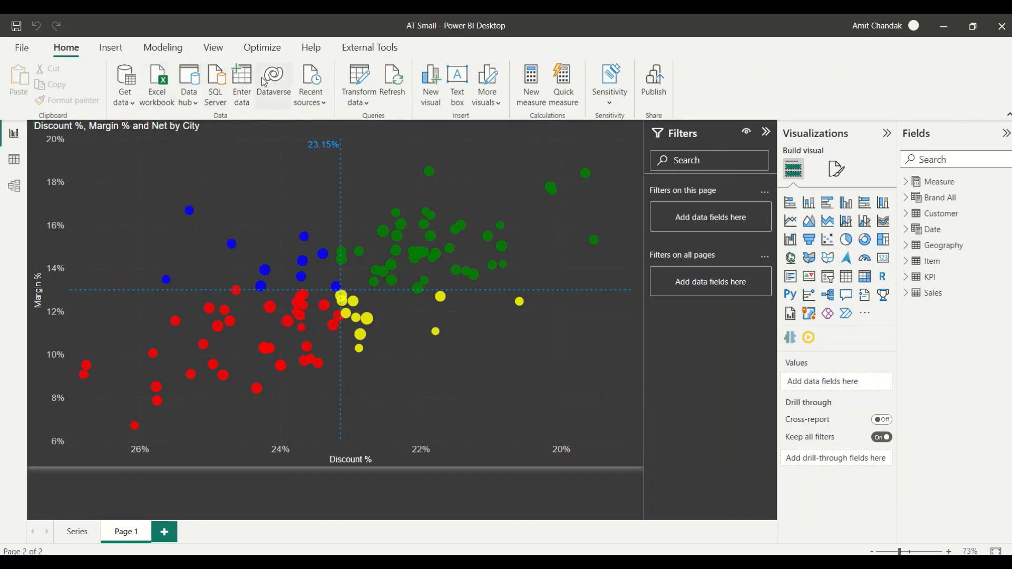
Show the Optimize ribbon's performance commands, hovering over Optimization presets
left_click(261, 48)
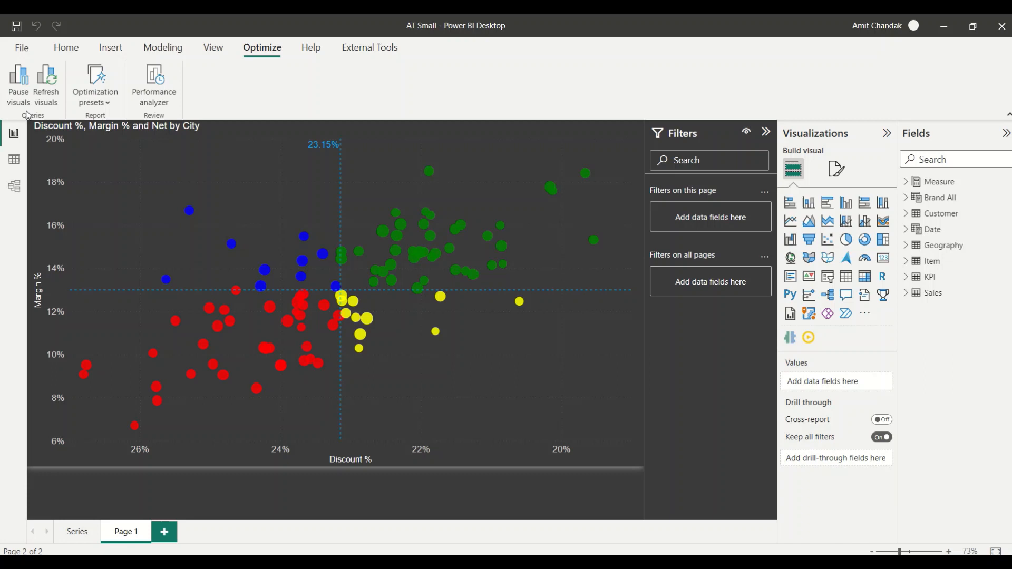
mouse_move(100, 109)
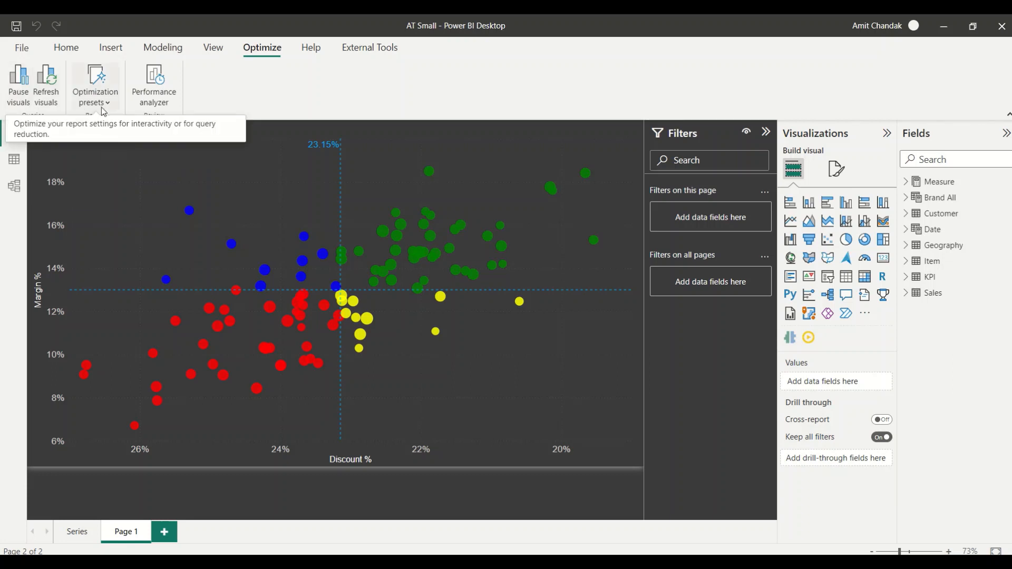
mouse_move(263, 93)
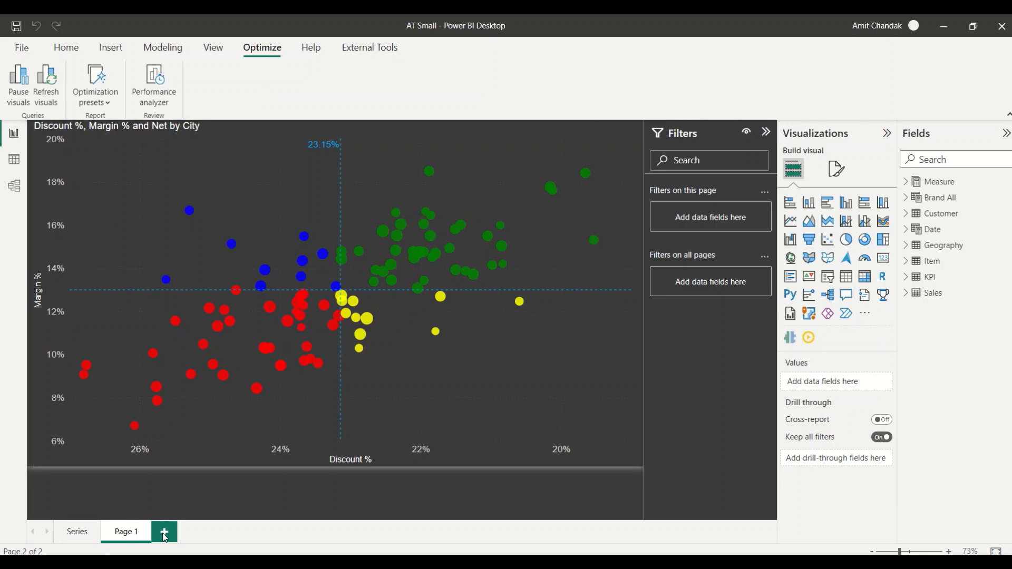
Add blank Page 2 and expand the Geography table to list City, City Id and State
left_click(163, 531)
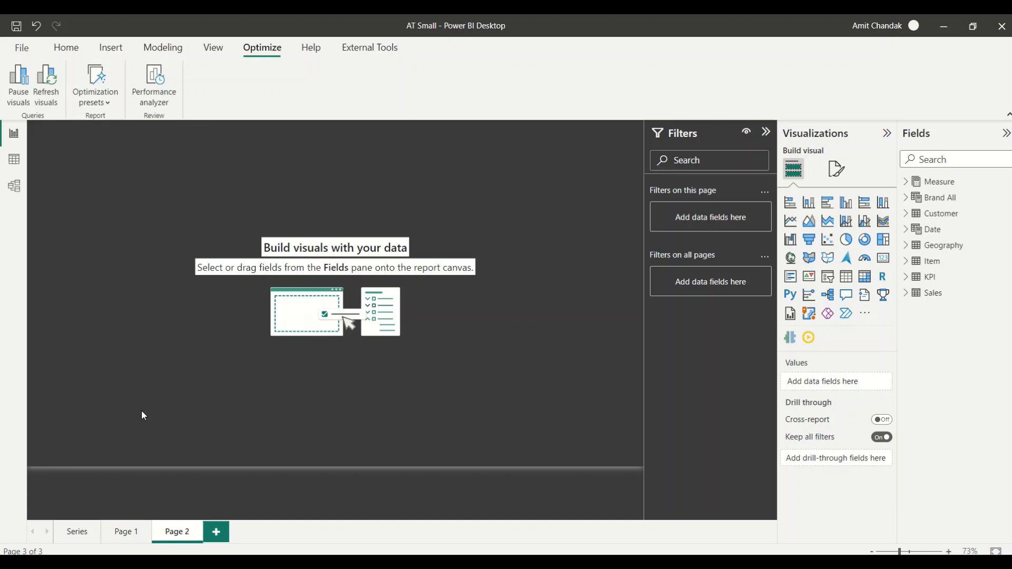
mouse_move(167, 372)
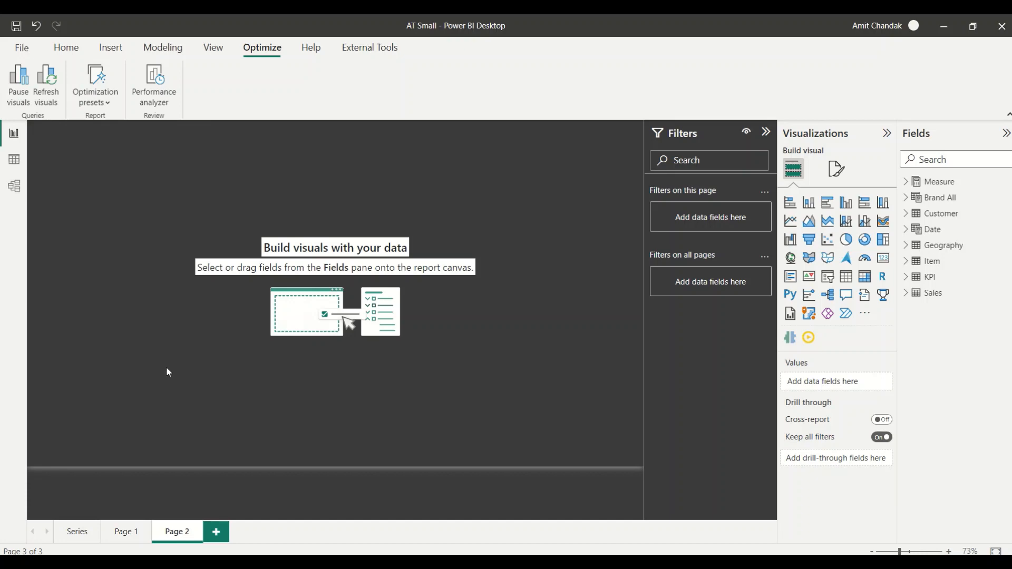
mouse_move(138, 334)
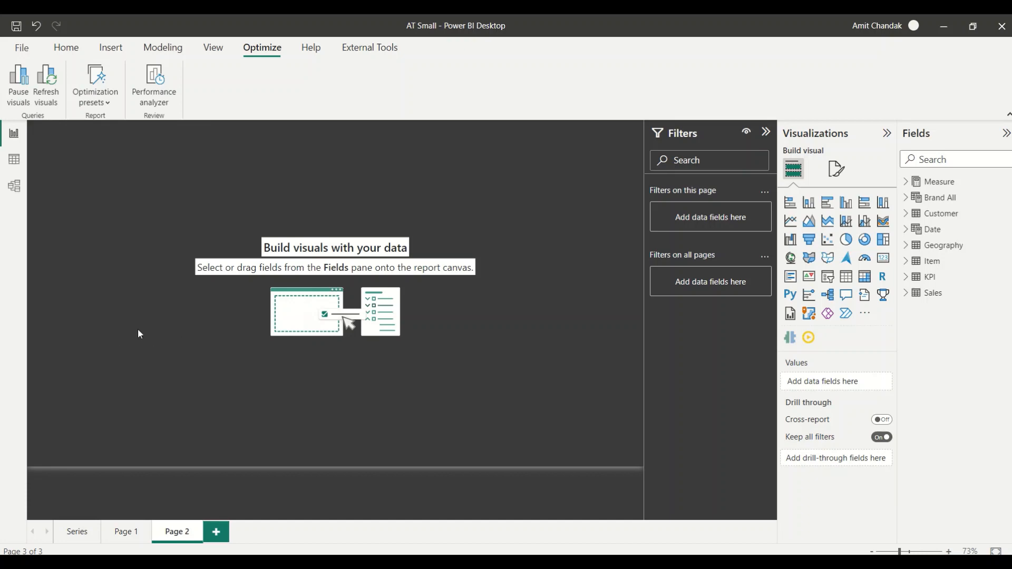
mouse_move(931, 264)
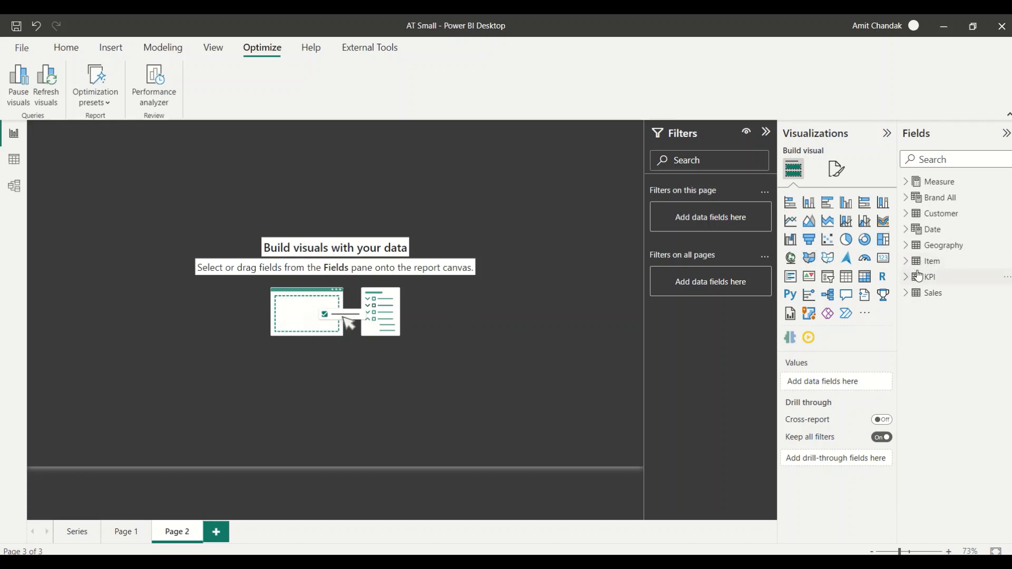
left_click(906, 246)
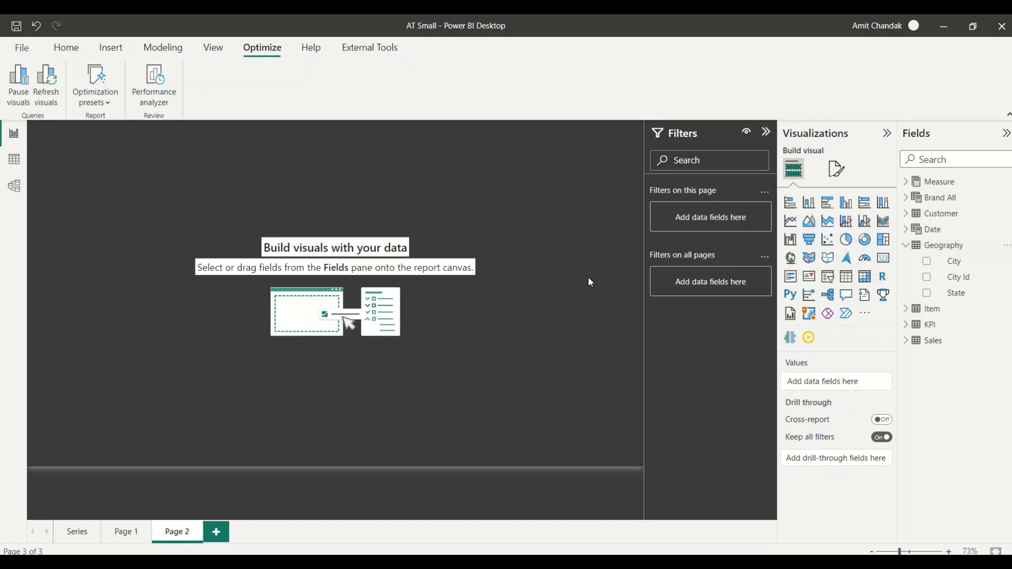
mouse_move(565, 270)
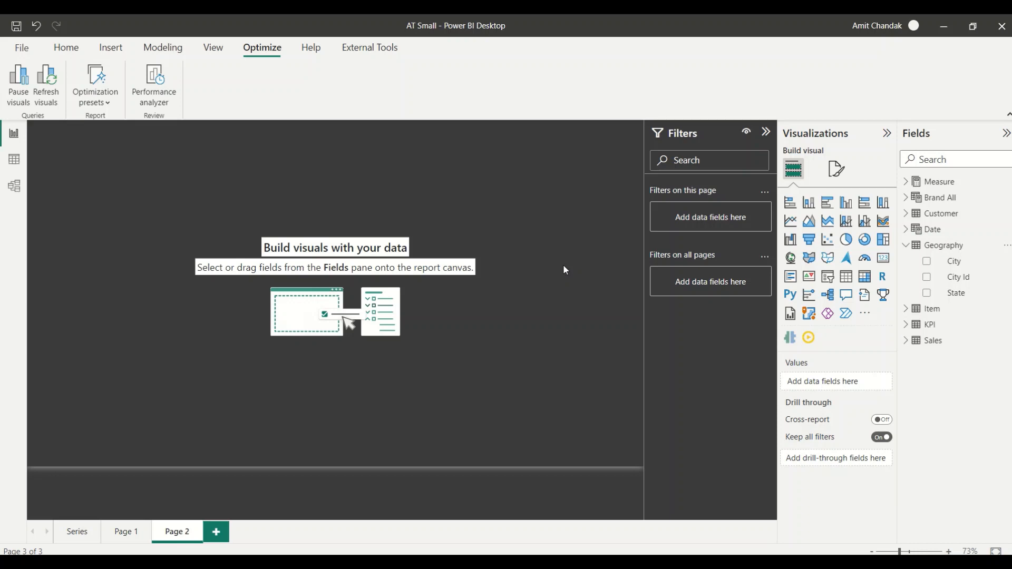
mouse_move(199, 111)
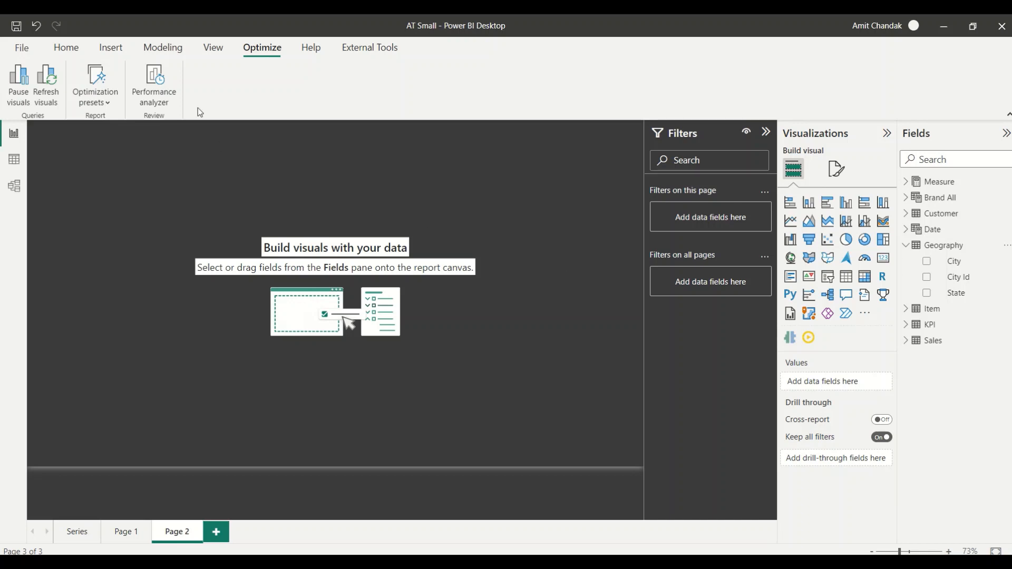
From Modeling > New parameter, start creating a Fields parameter
left_click(162, 48)
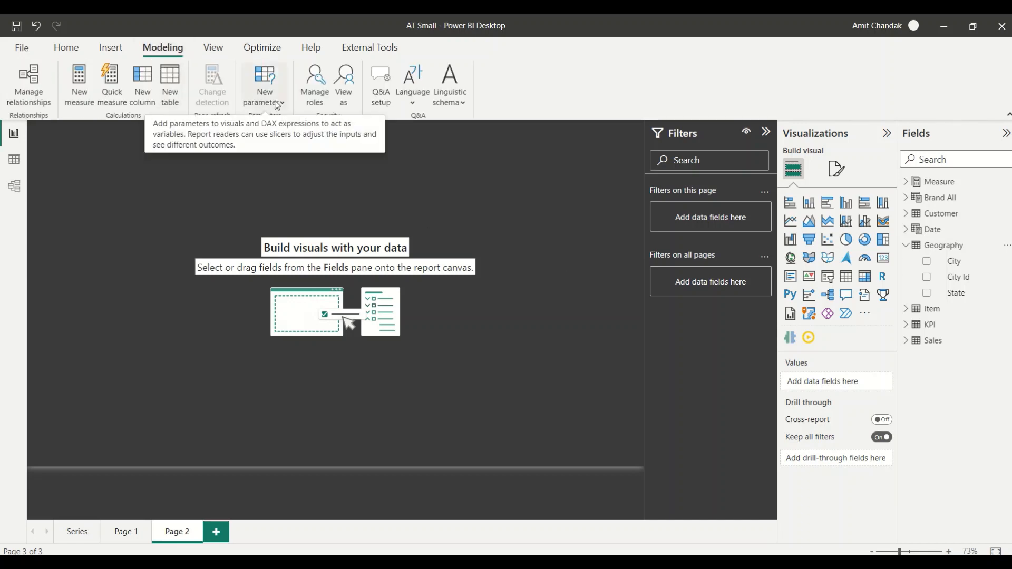
left_click(264, 85)
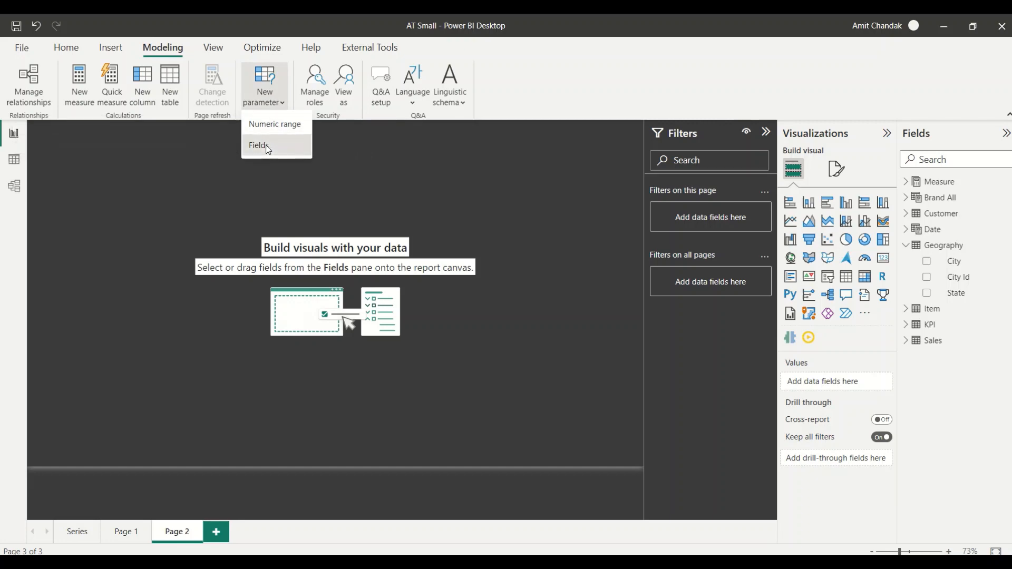
left_click(259, 146)
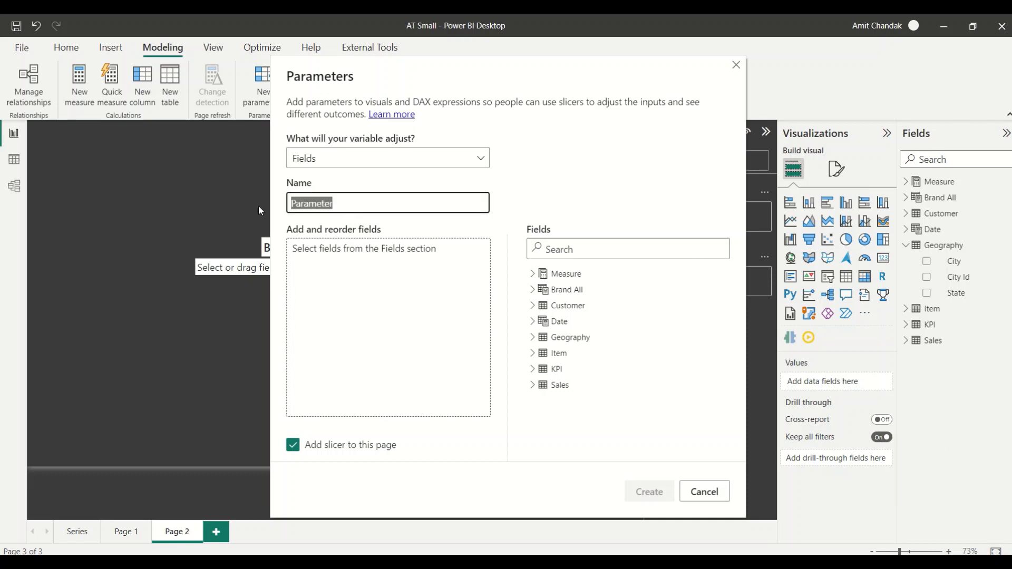
Name the new fields parameter 'Slicer'
type("Axis")
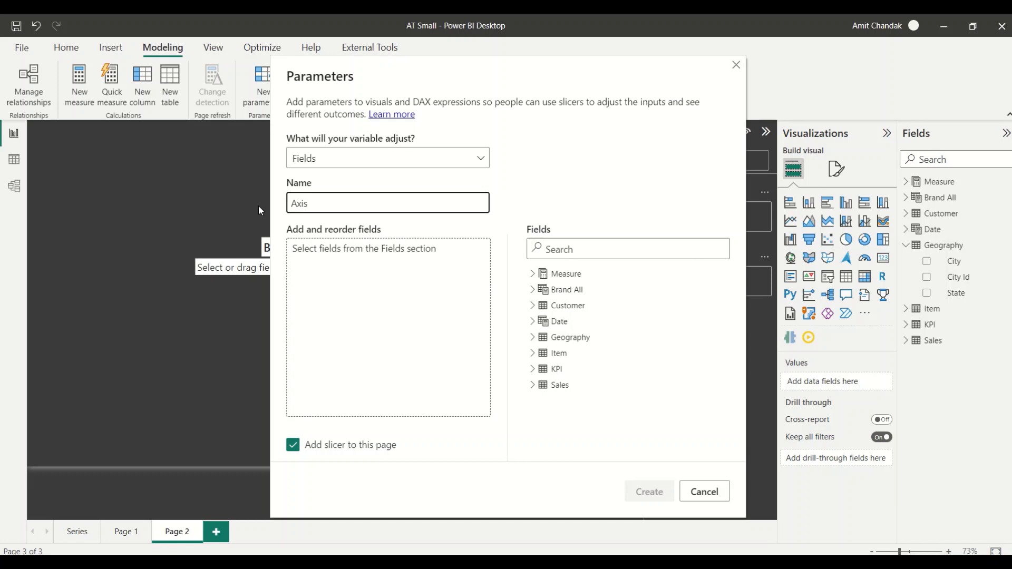
type("S")
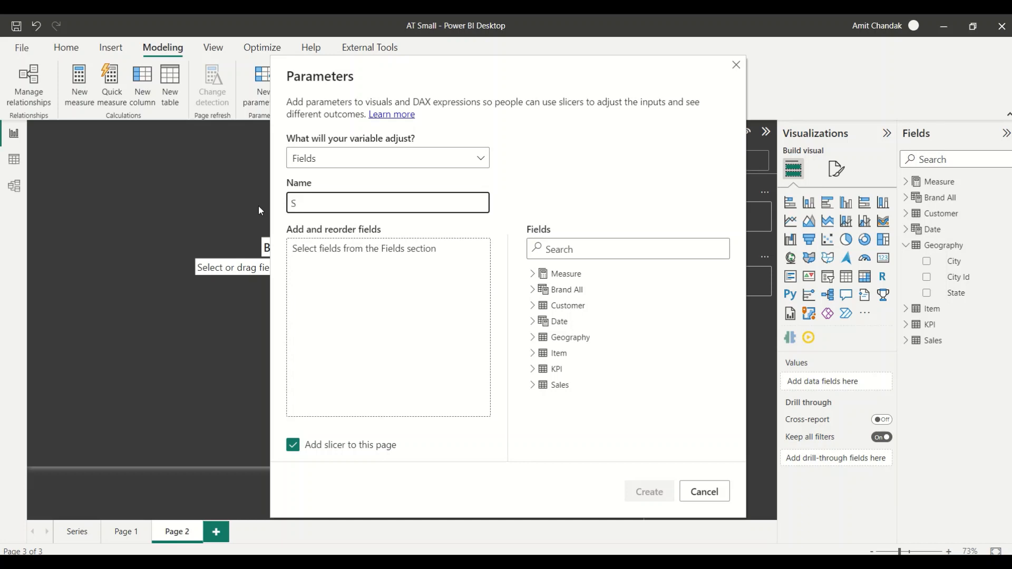
type("licer")
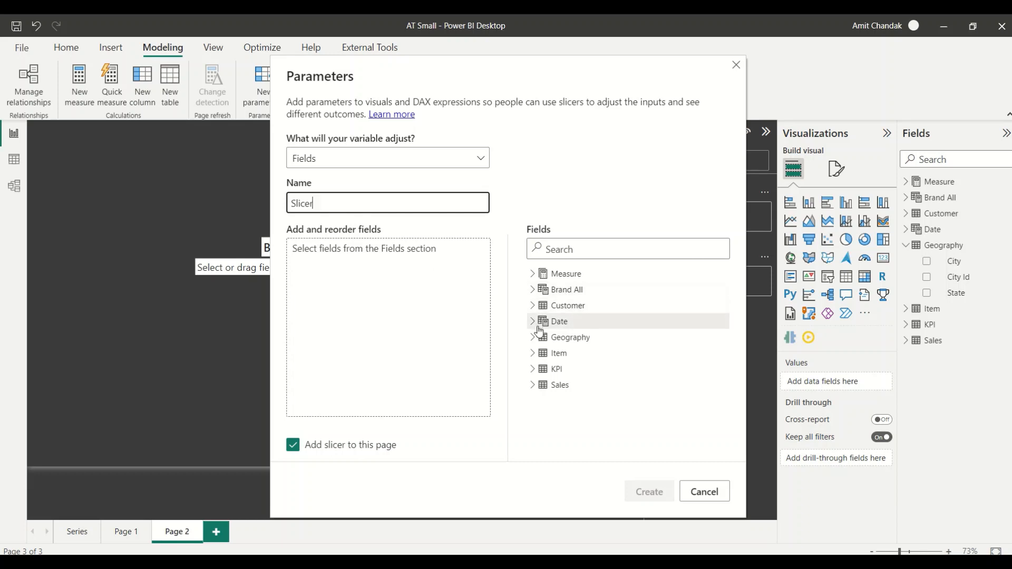
Add State, City, Category, Sub Category and Brand to the parameter and create it
left_click(538, 338)
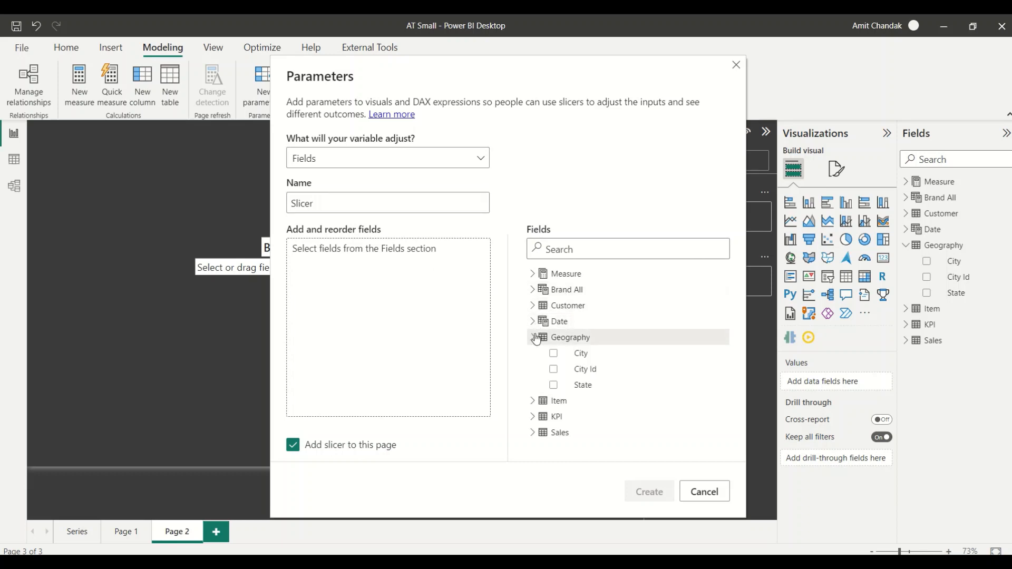
left_click(554, 384)
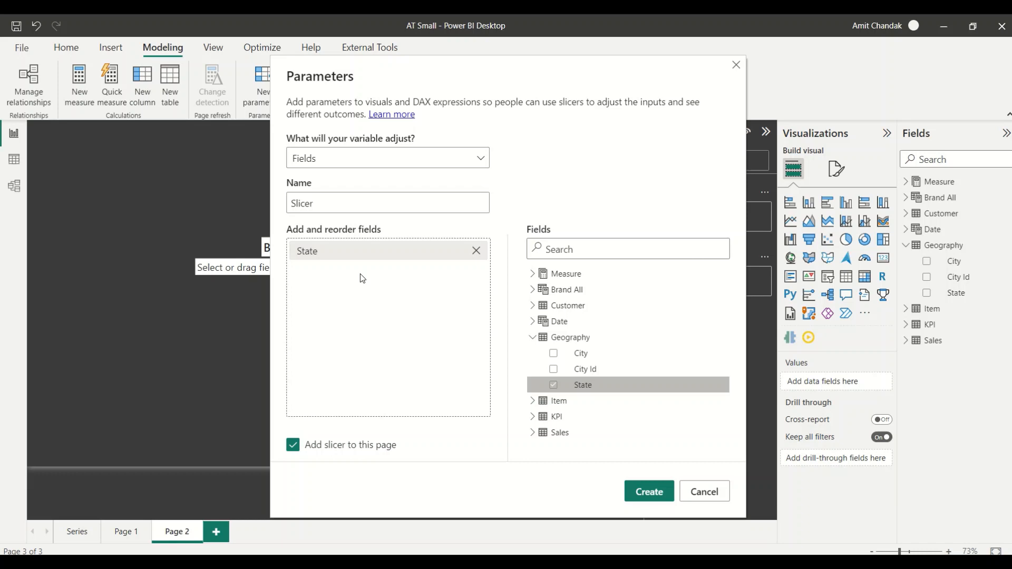
left_click(554, 353)
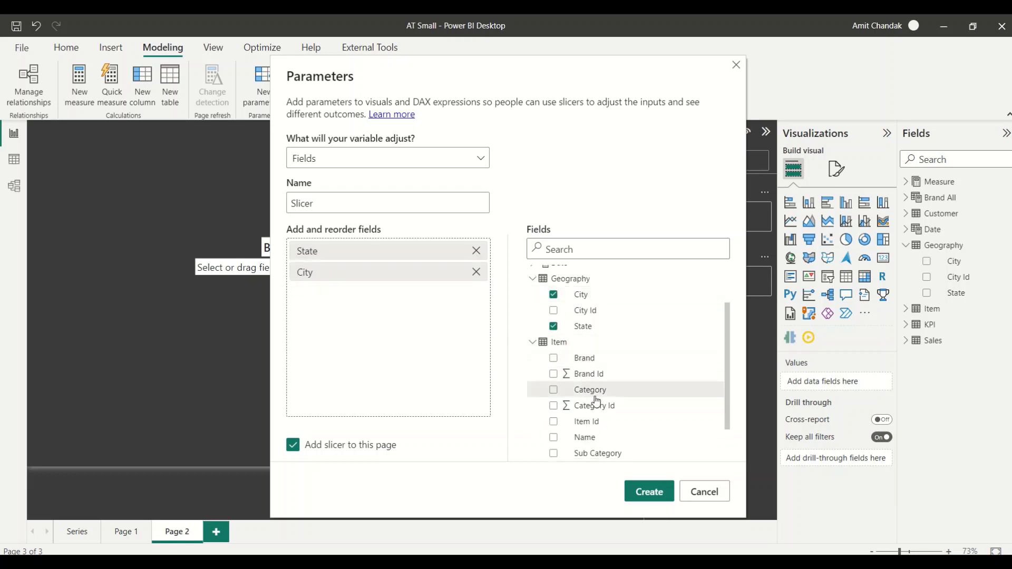
mouse_move(595, 393)
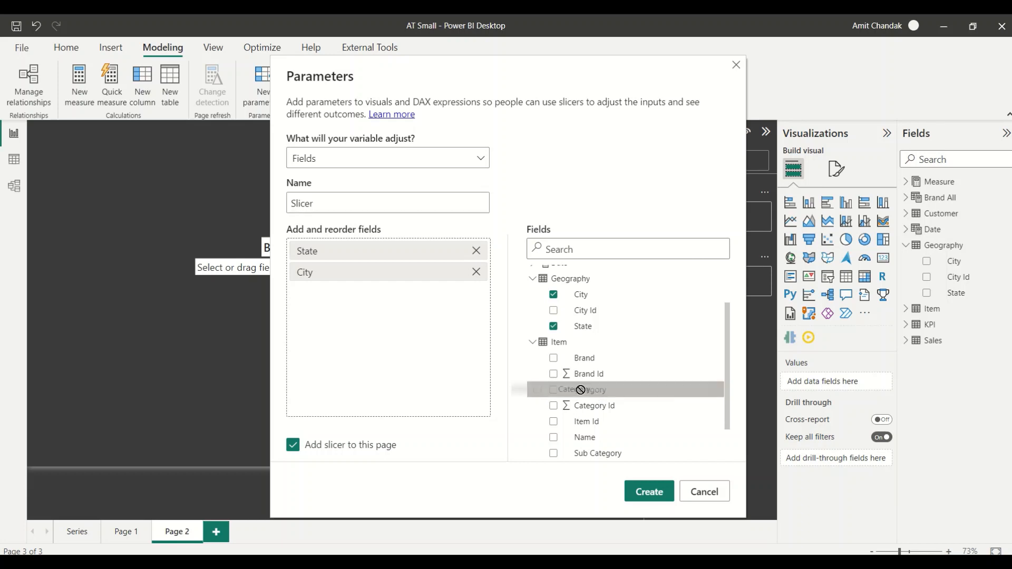
left_click(554, 388)
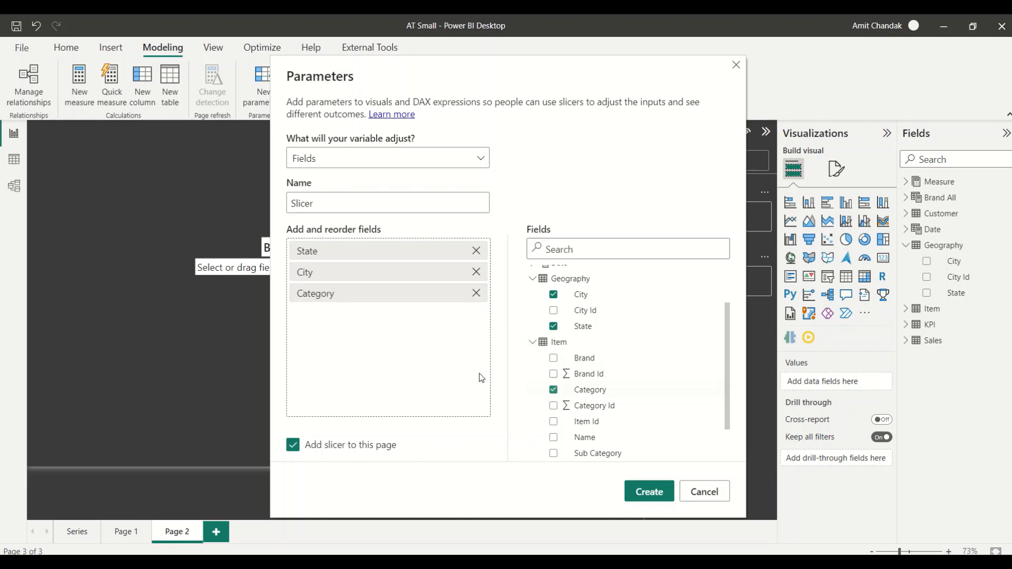
left_click(553, 454)
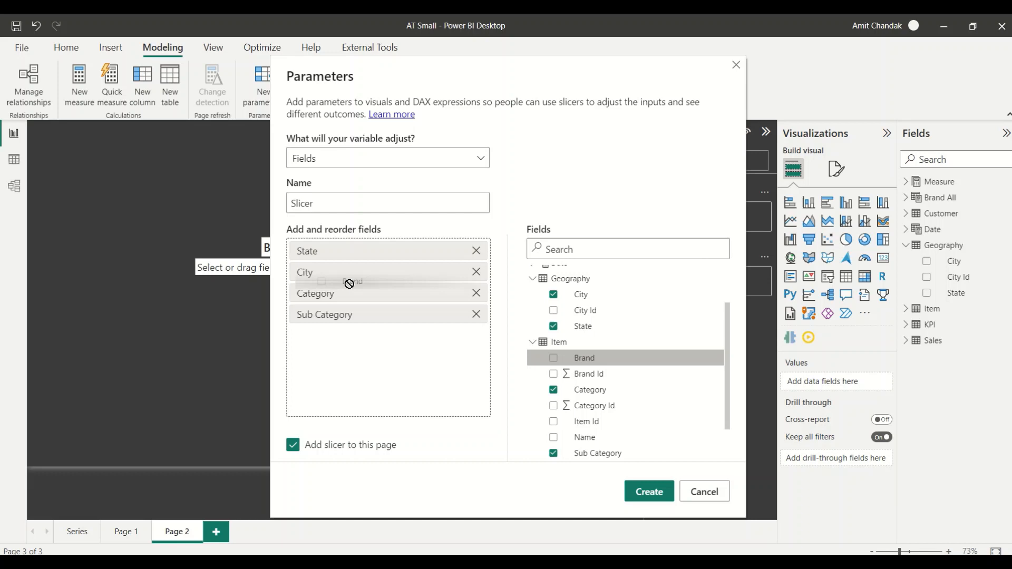
left_click(553, 357)
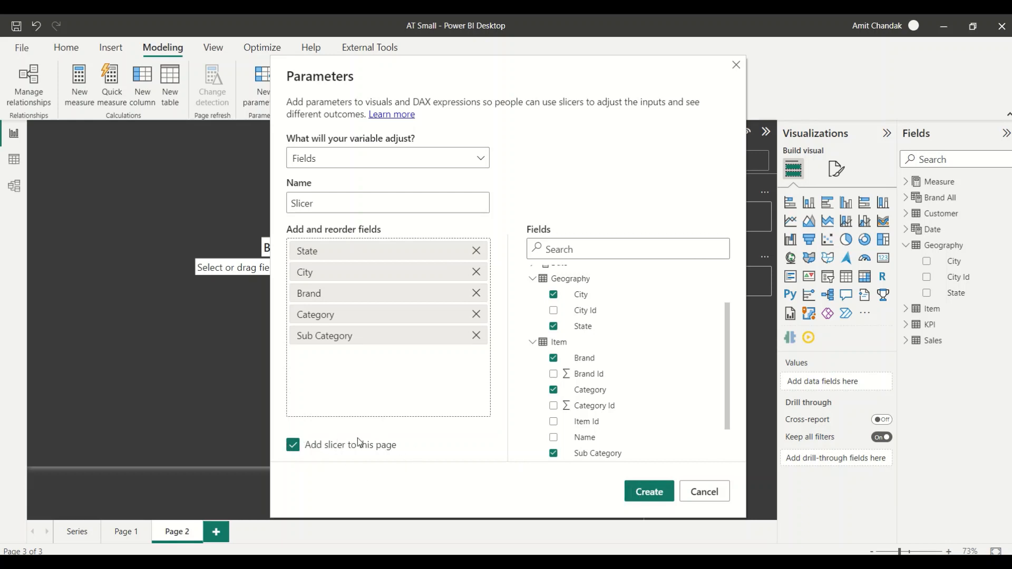
left_click(702, 491)
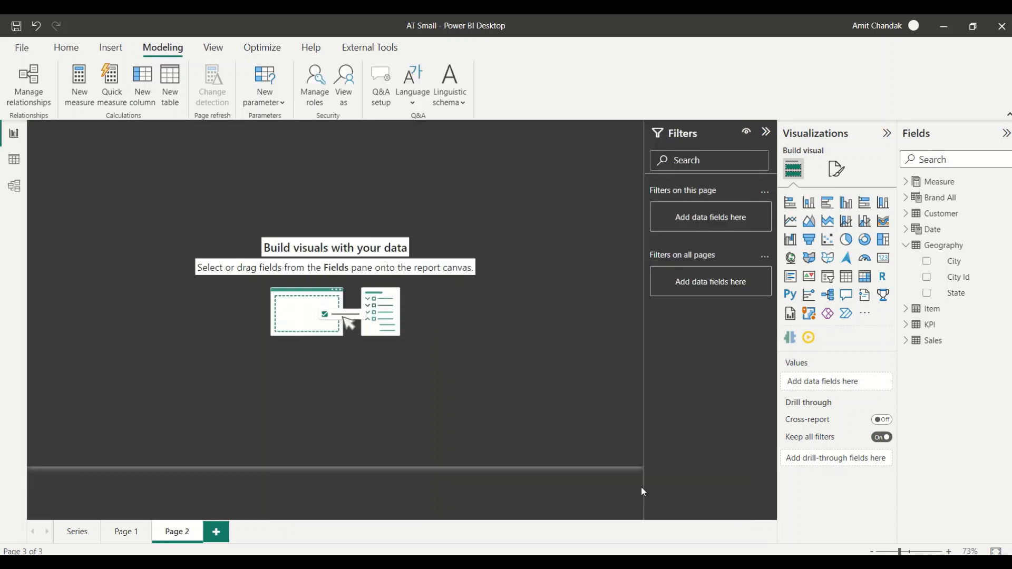
Add a clustered column chart of Net by the Slicer parameter, expanded down to State and City
left_click(826, 277)
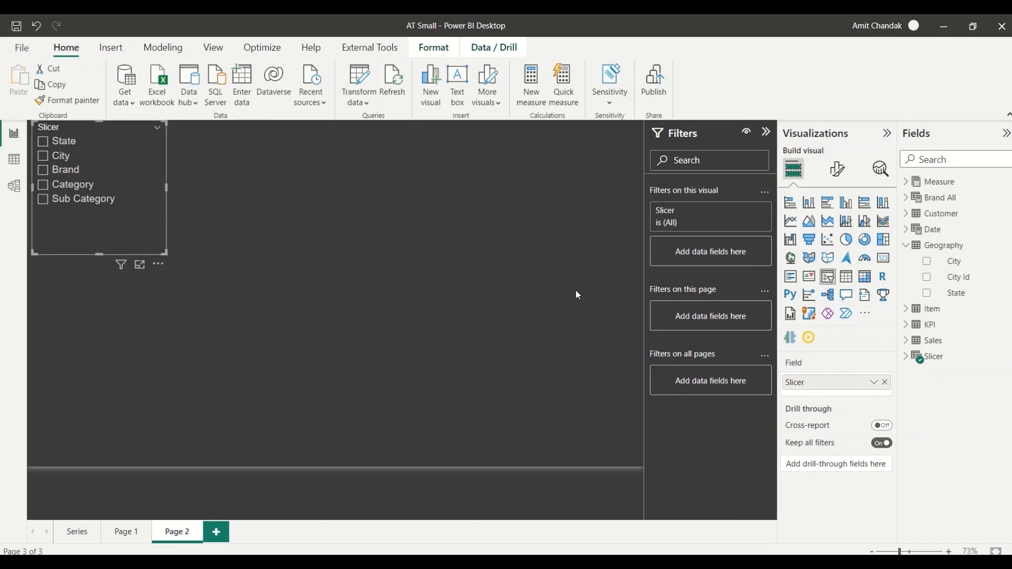
mouse_move(826, 232)
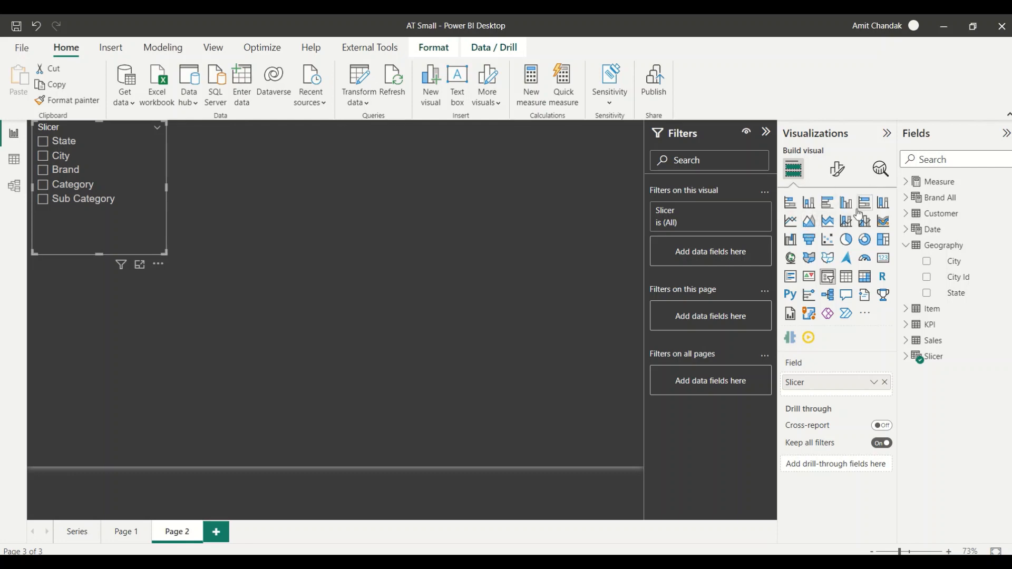
left_click(845, 203)
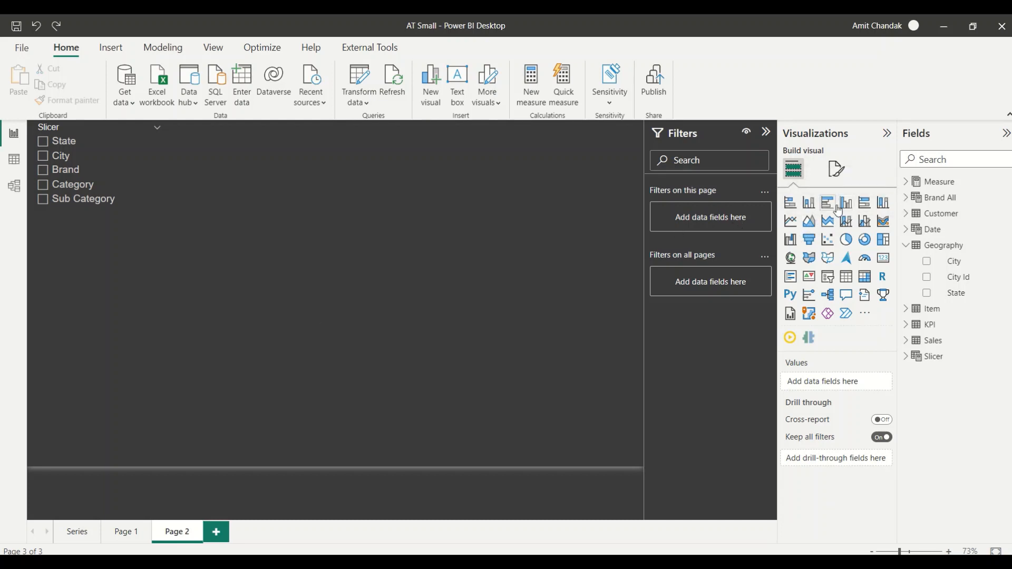
left_click(846, 202)
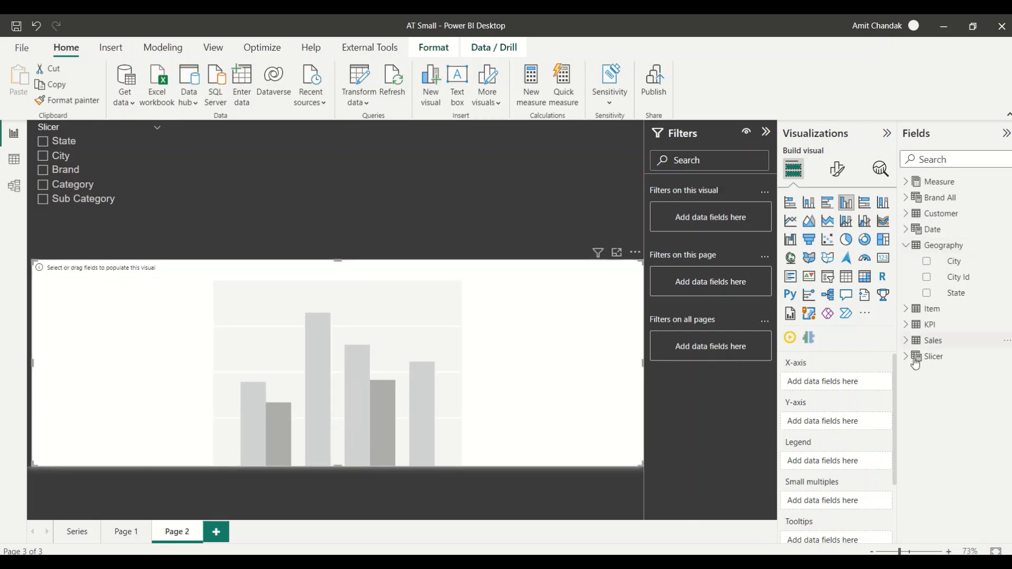
left_click(915, 357)
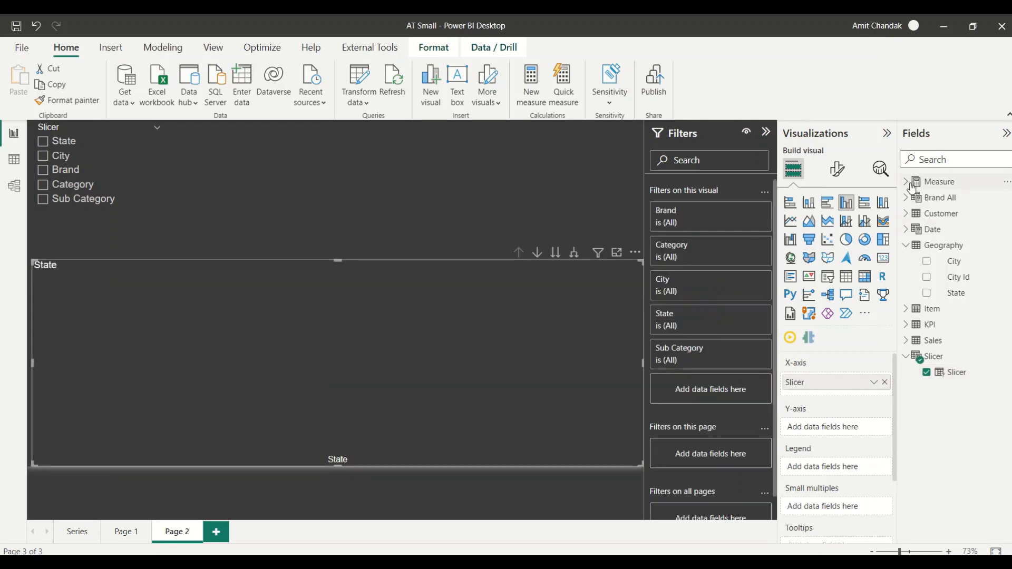
left_click(908, 181)
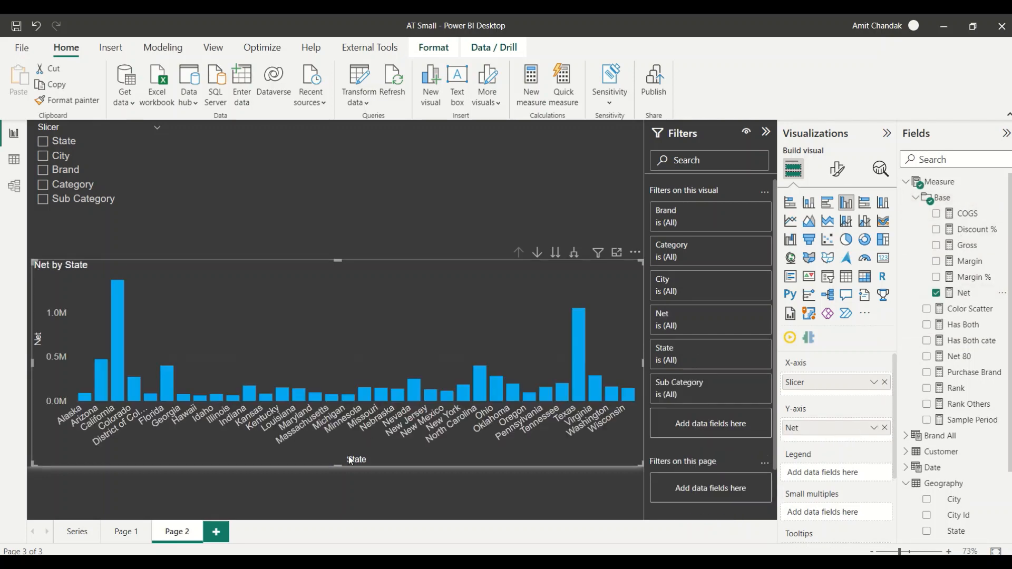
mouse_move(574, 251)
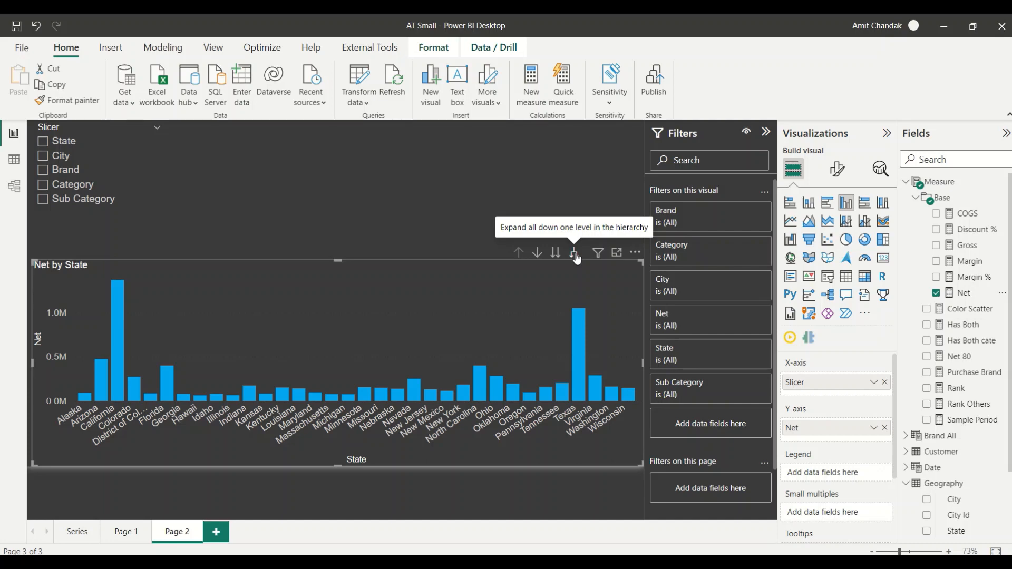
left_click(574, 252)
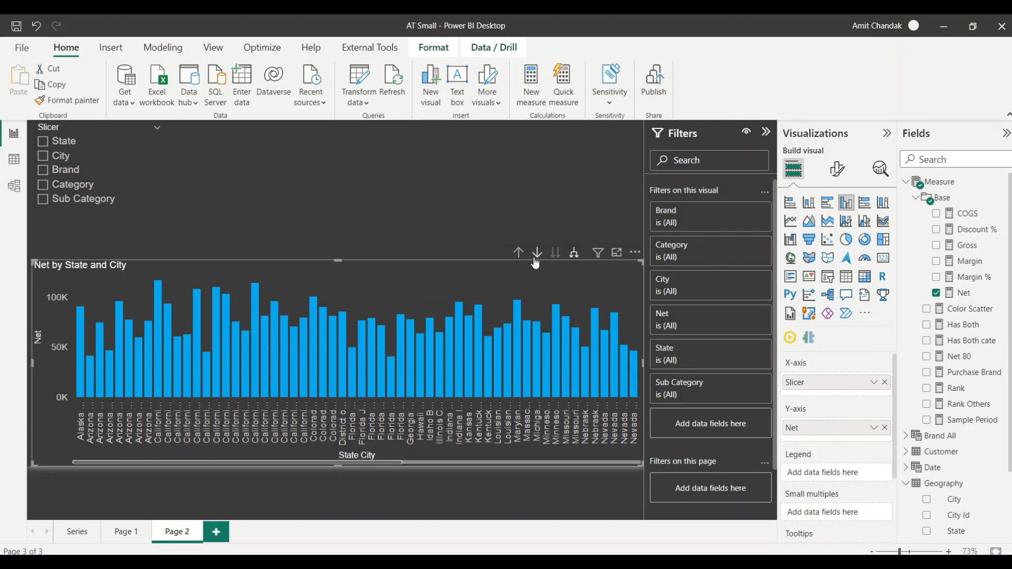
Switch the chart's axis via the field slicer through City, Brand, Category to Sub Category, then deselect
left_click(537, 253)
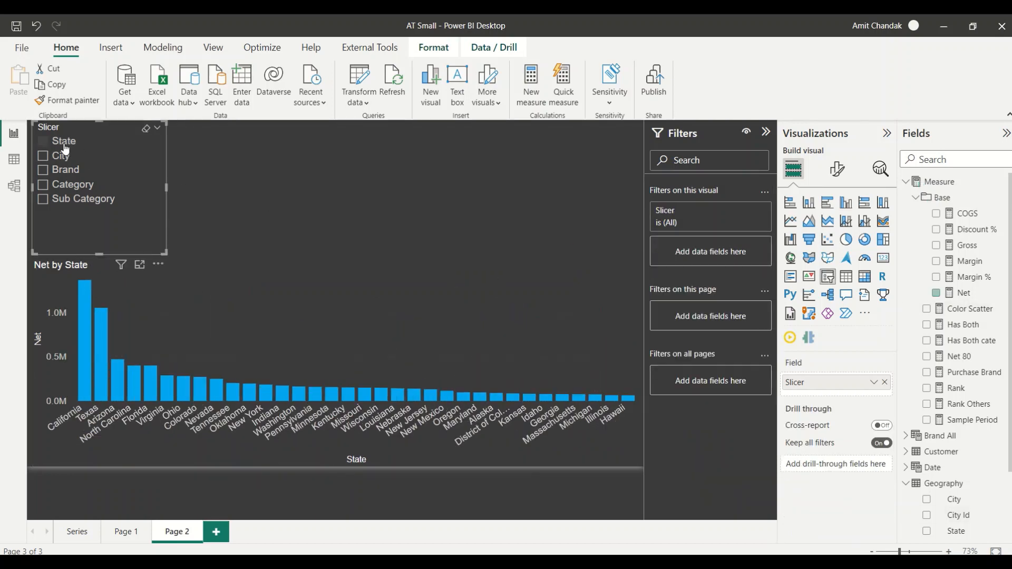
left_click(65, 156)
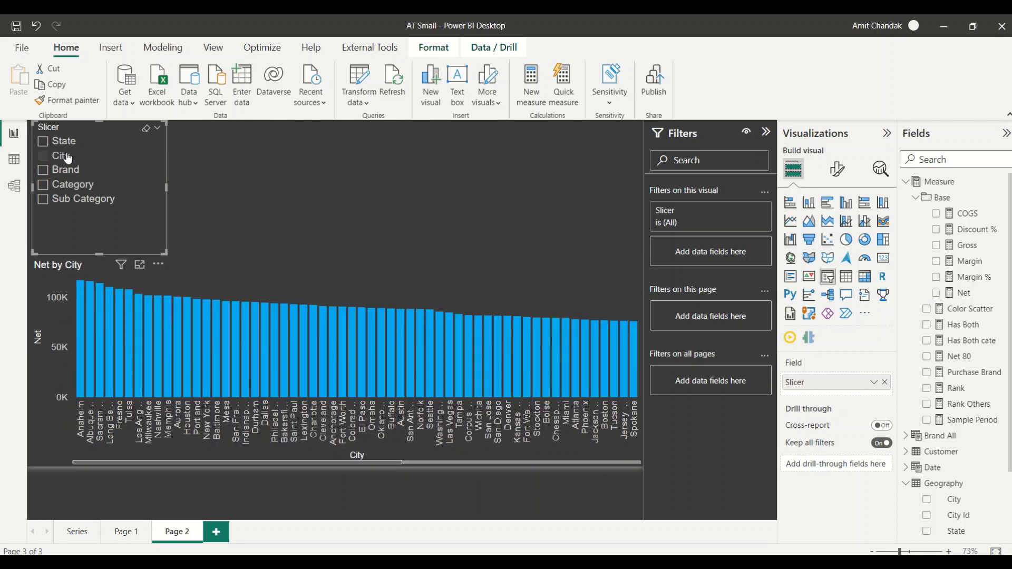
left_click(65, 169)
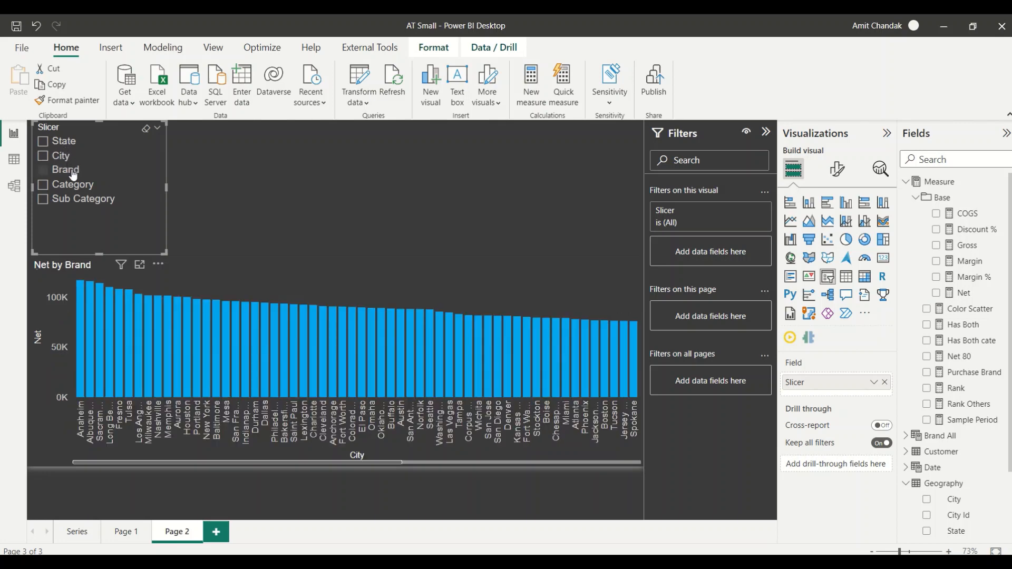
left_click(73, 183)
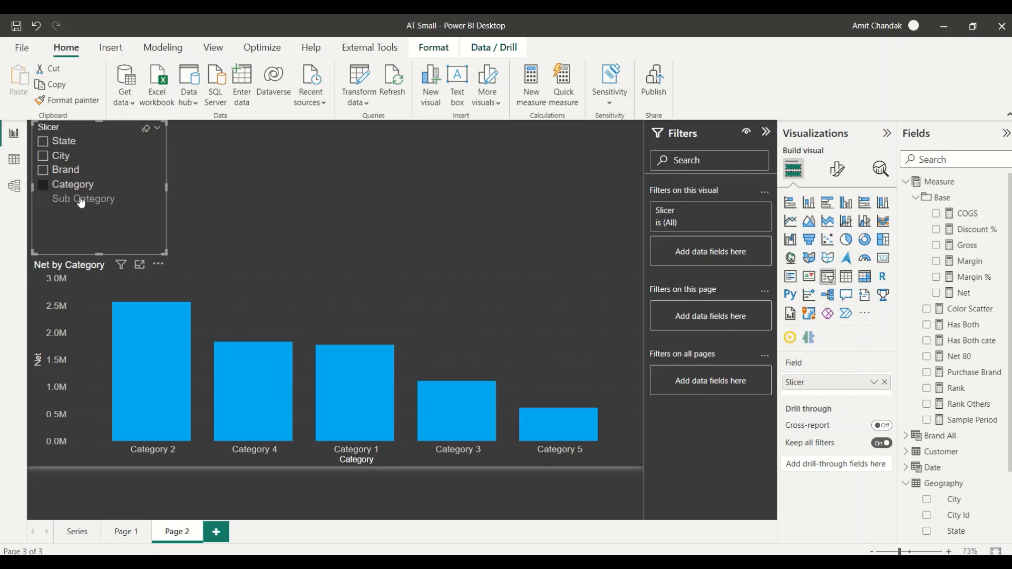
left_click(83, 200)
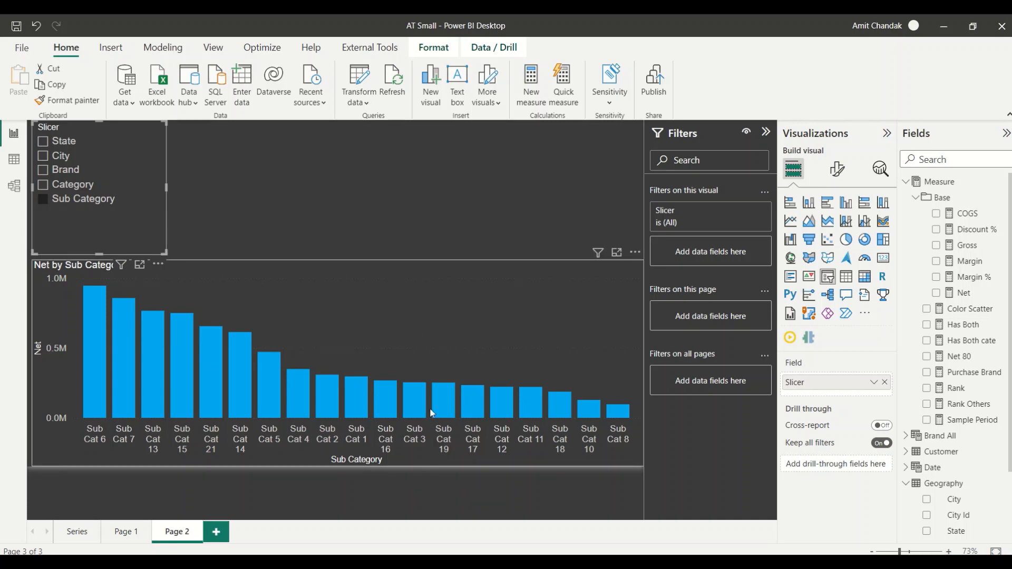
left_click(442, 397)
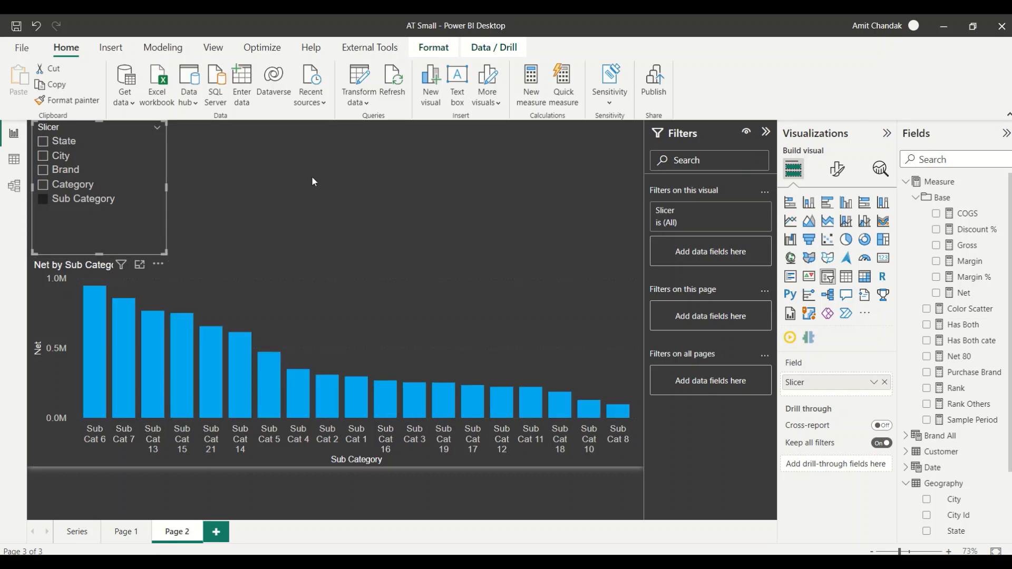
mouse_move(320, 182)
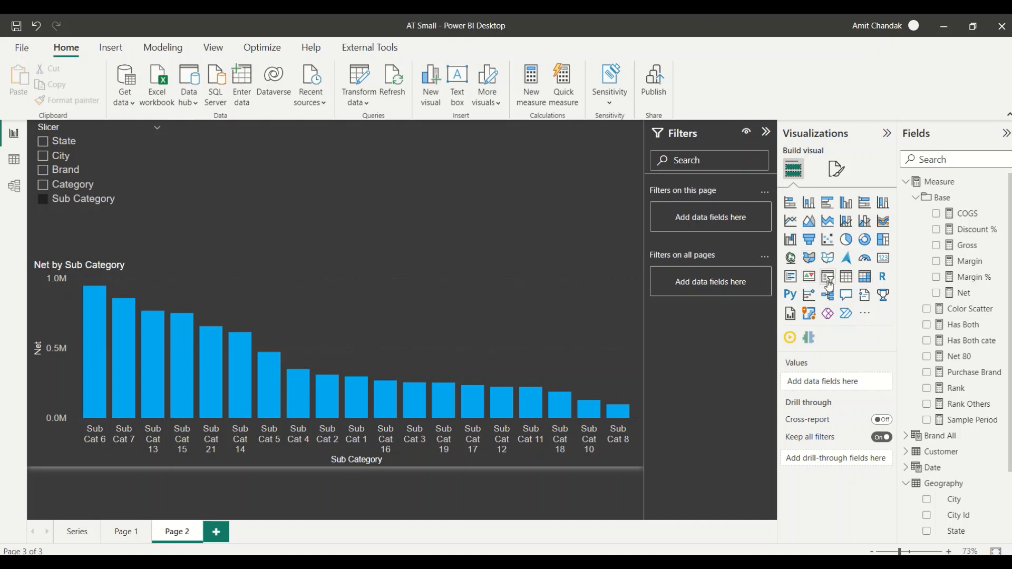
Add a second Slicer-parameter slicer set to Show values of selected field, listing Sub Cat values
left_click(826, 277)
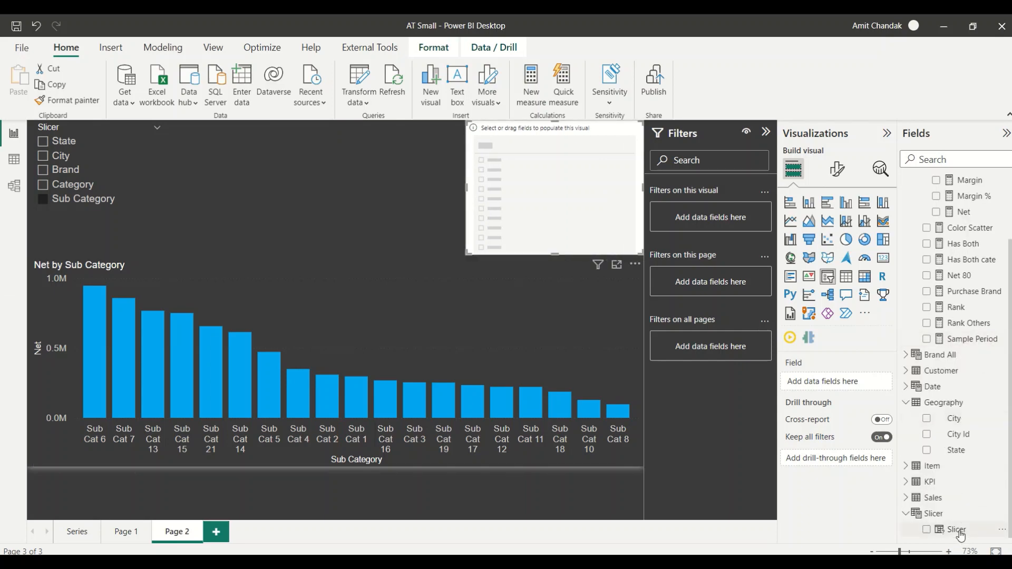
left_click(927, 529)
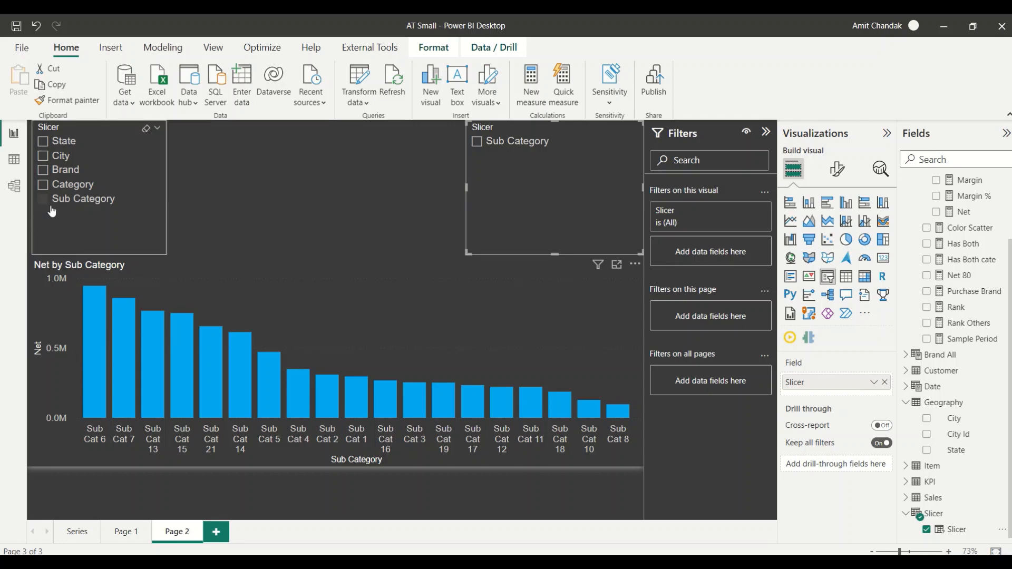
left_click(43, 199)
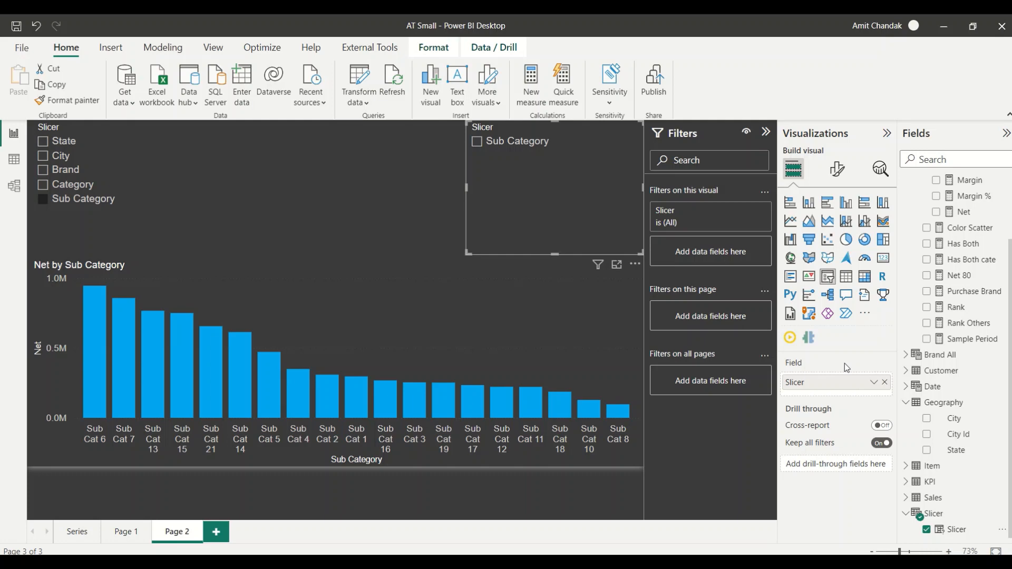
mouse_move(873, 387)
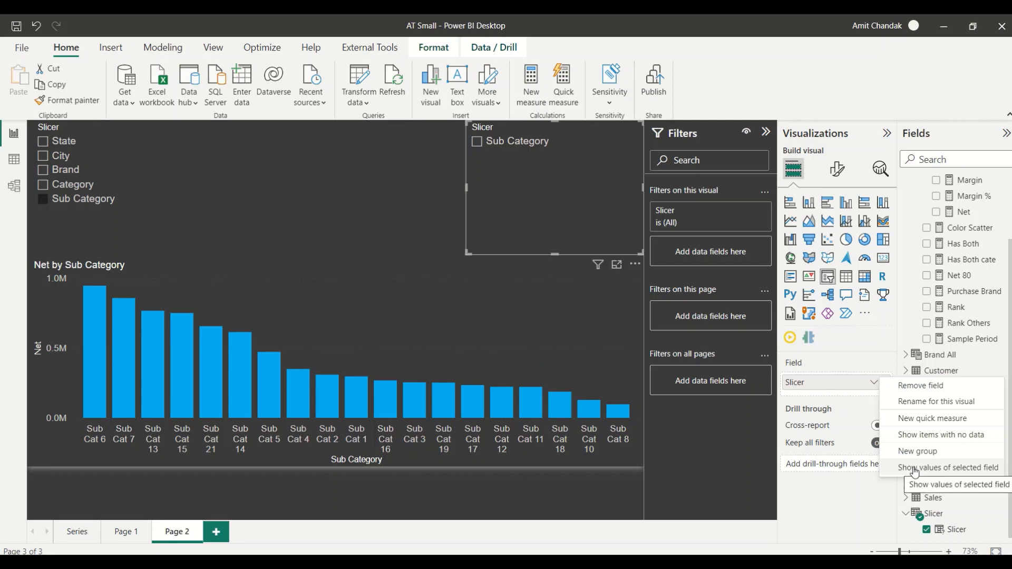
left_click(949, 467)
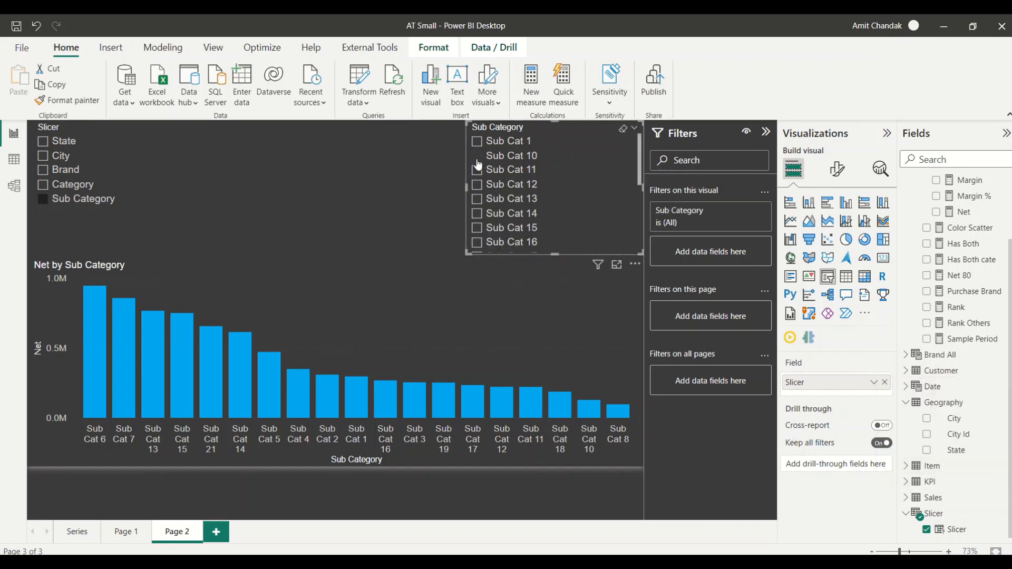
left_click(477, 156)
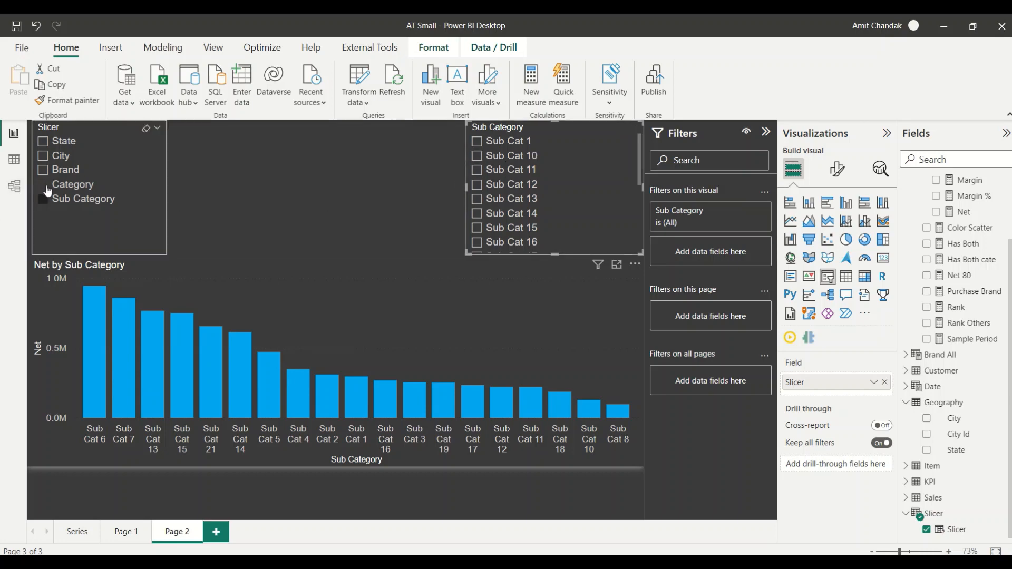
Choose Category in the field slicer, add a Net by State chart and clear the Category 2 filter
left_click(73, 183)
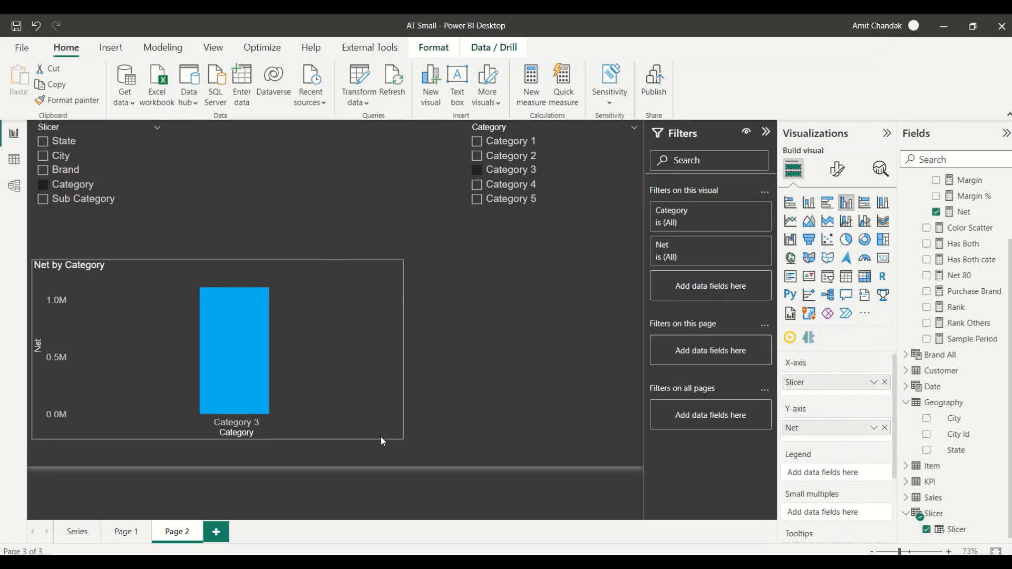
left_click(232, 352)
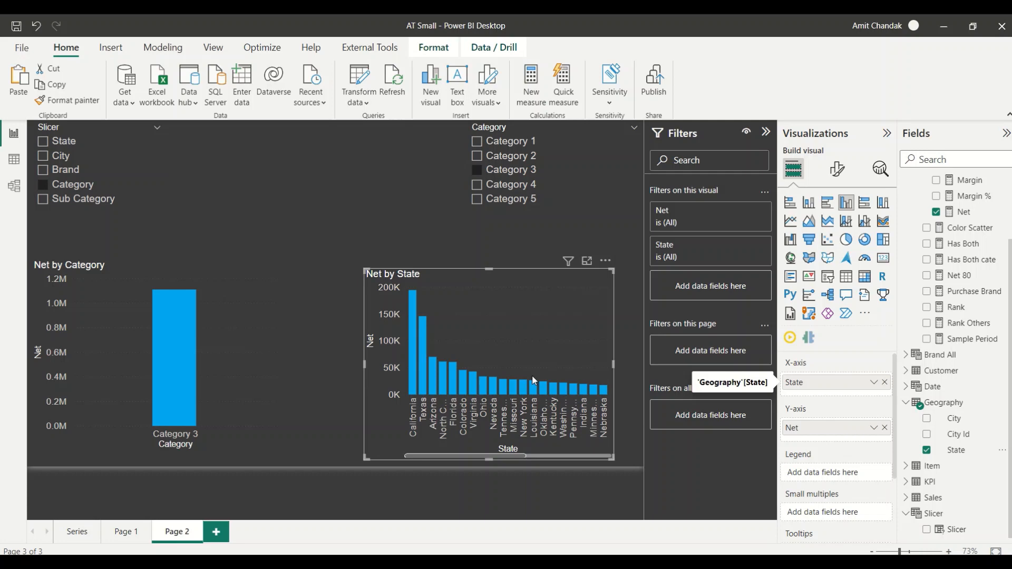
mouse_move(498, 367)
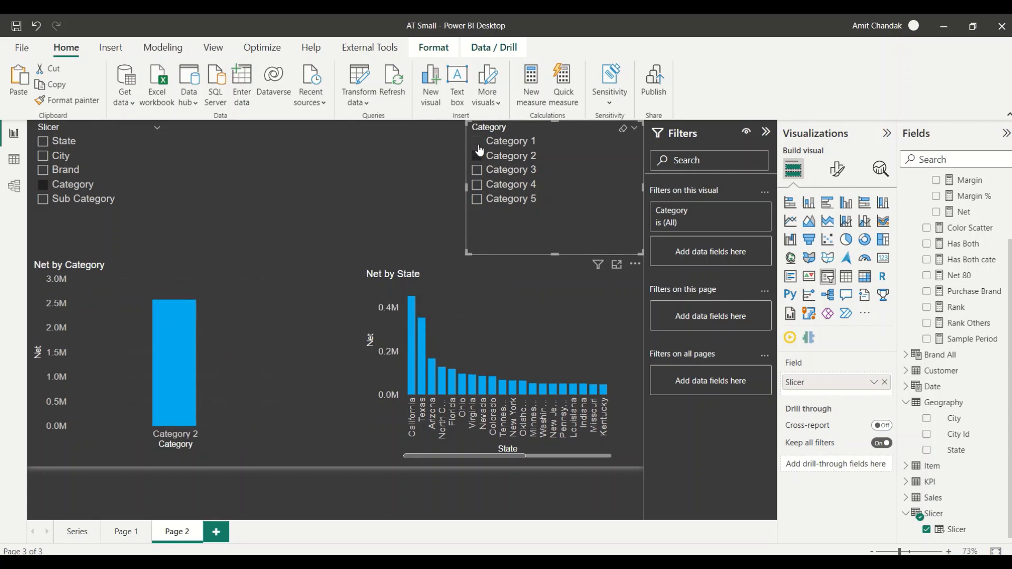
left_click(510, 169)
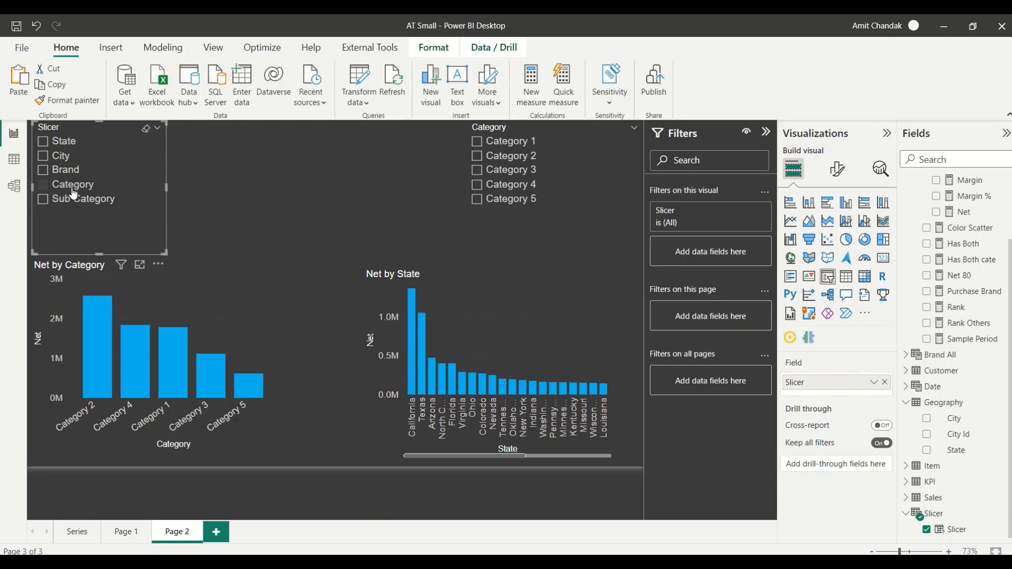
Switch the field slicer between City, Category and Sub Category, filtering to Category 2 along the way
left_click(61, 156)
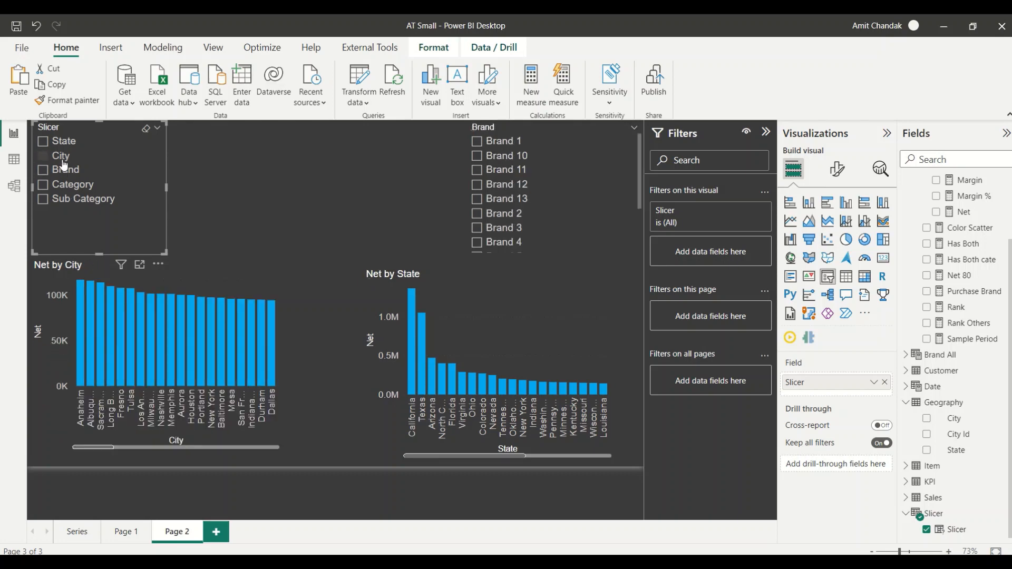
left_click(73, 183)
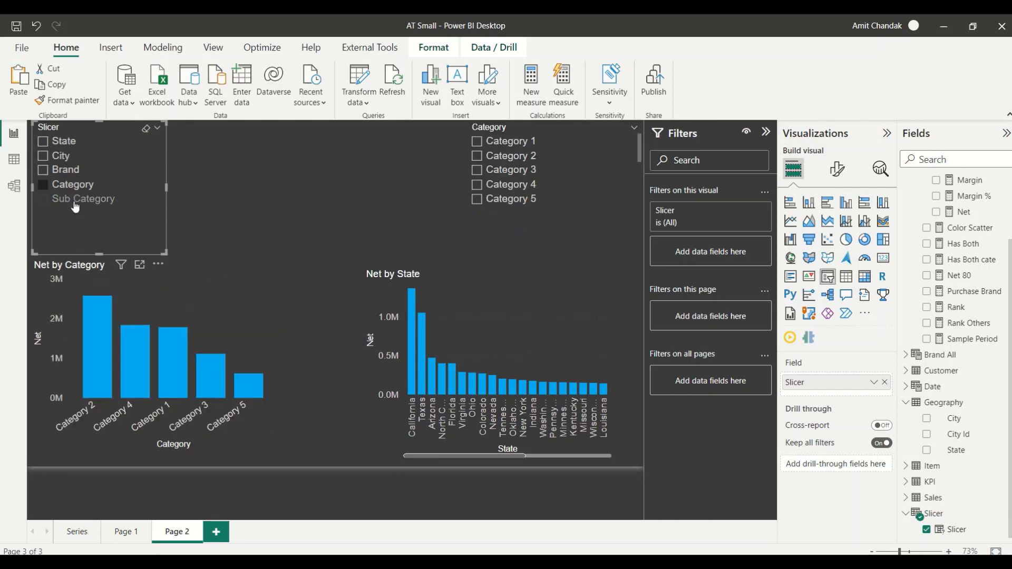
left_click(82, 199)
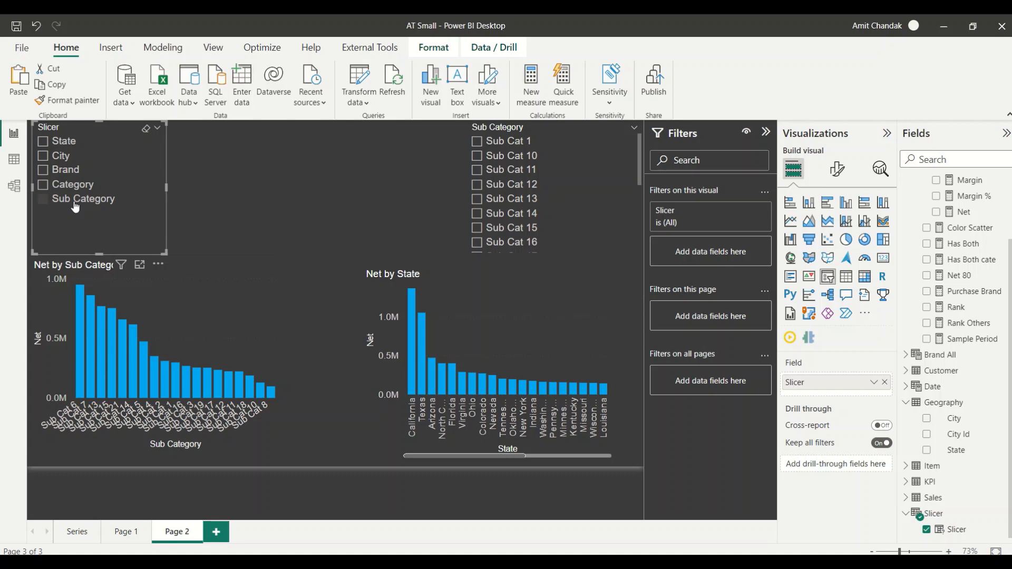
left_click(43, 184)
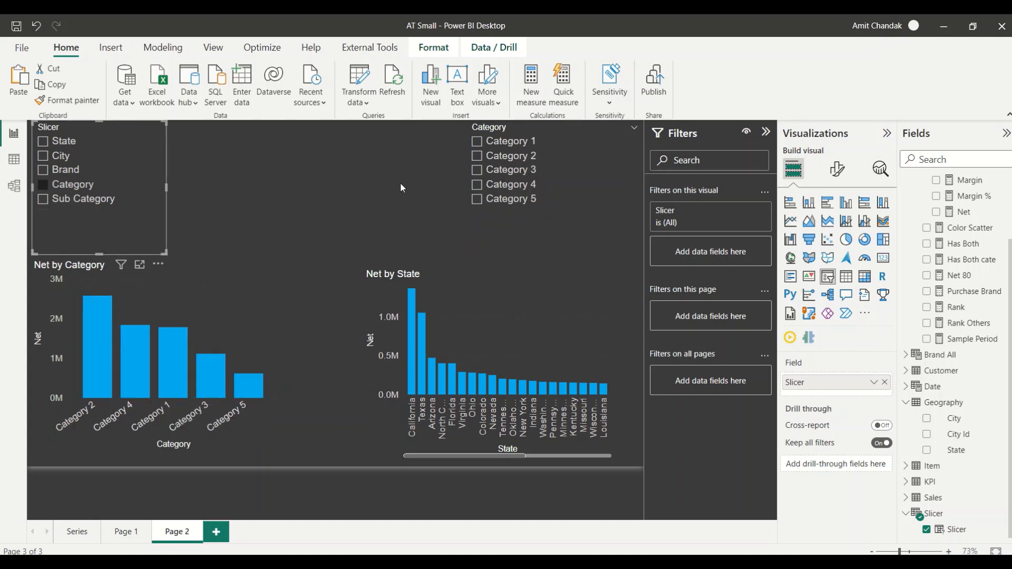
left_click(475, 156)
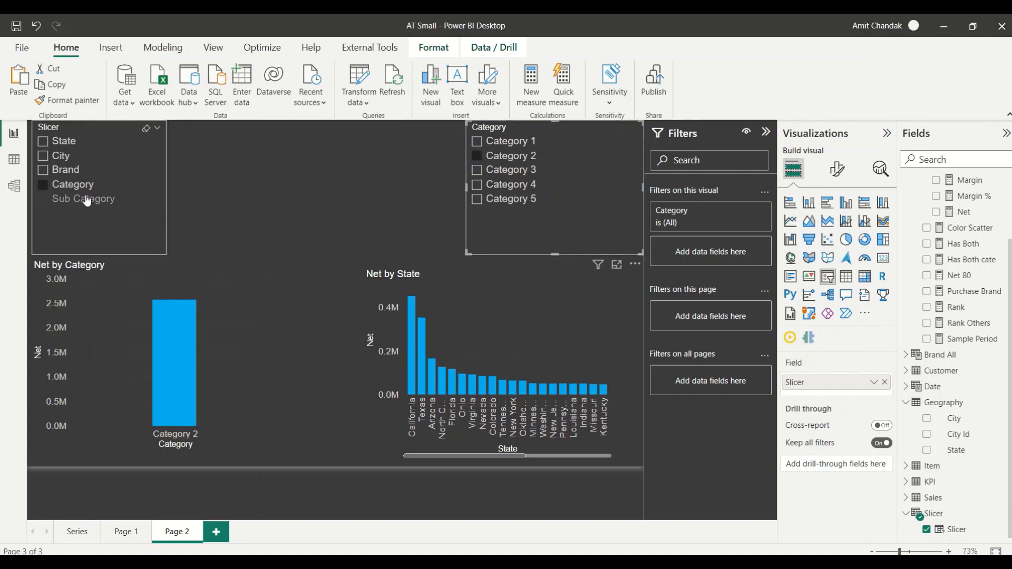
left_click(82, 199)
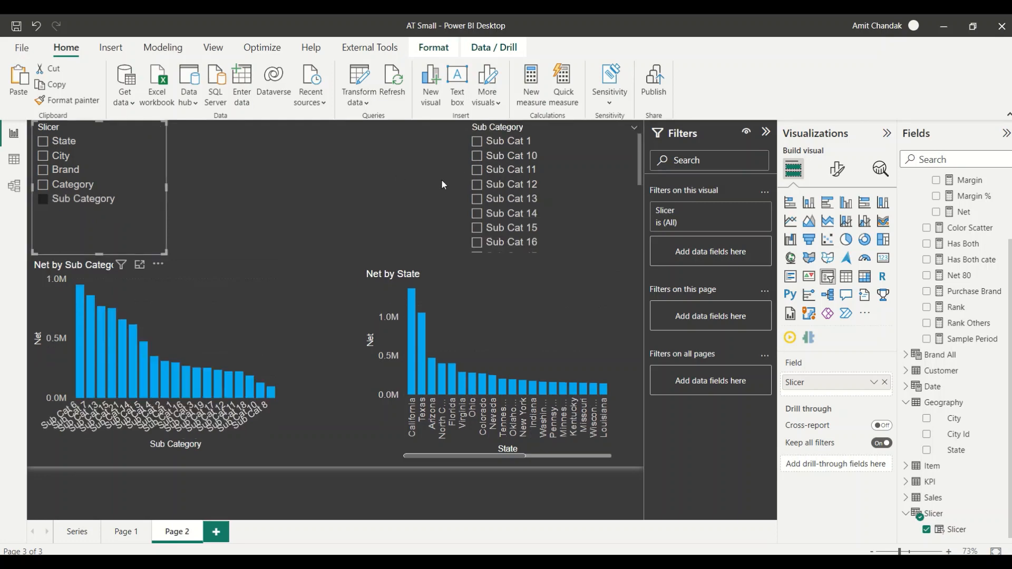
left_click(73, 184)
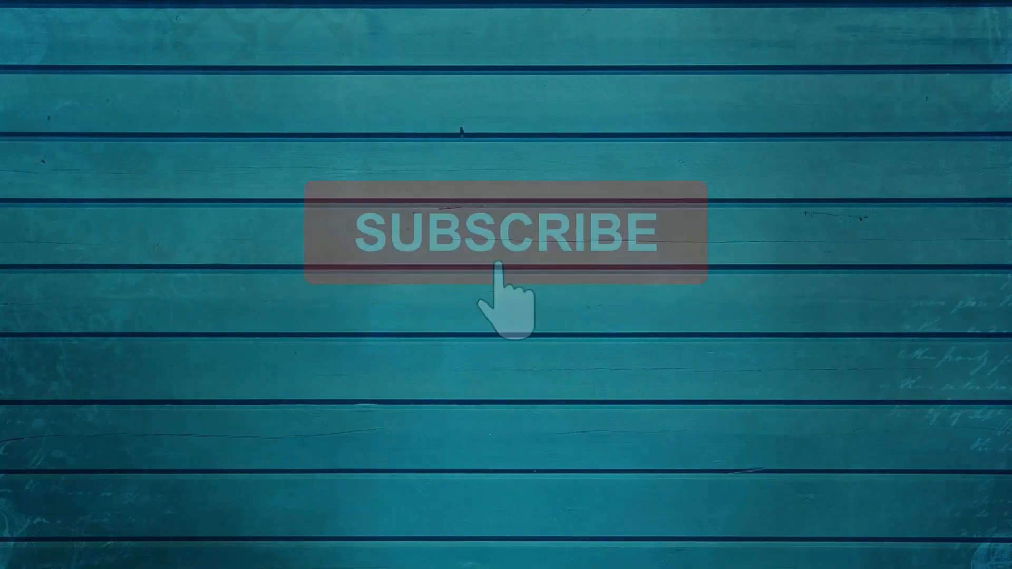
left_click(504, 239)
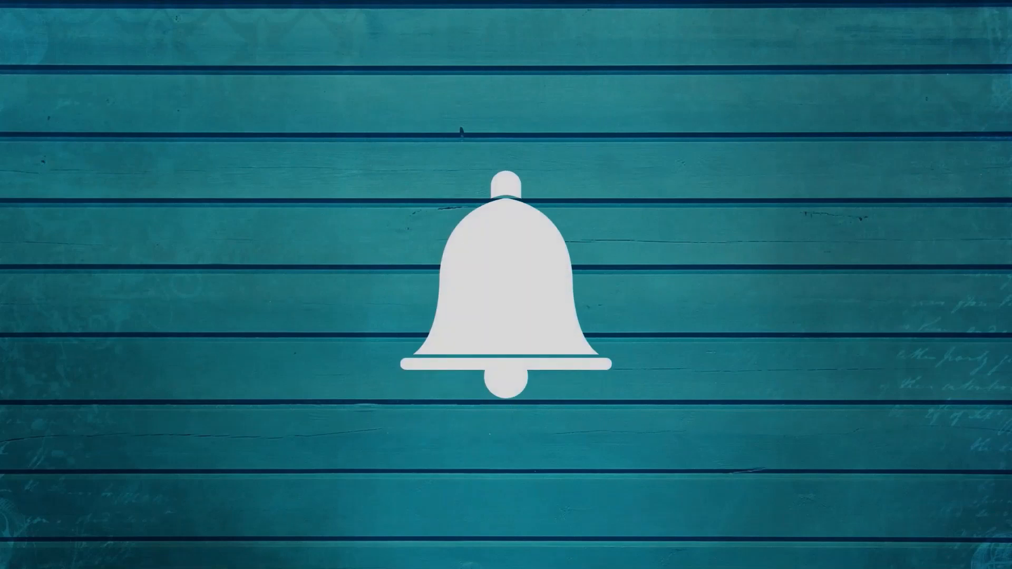